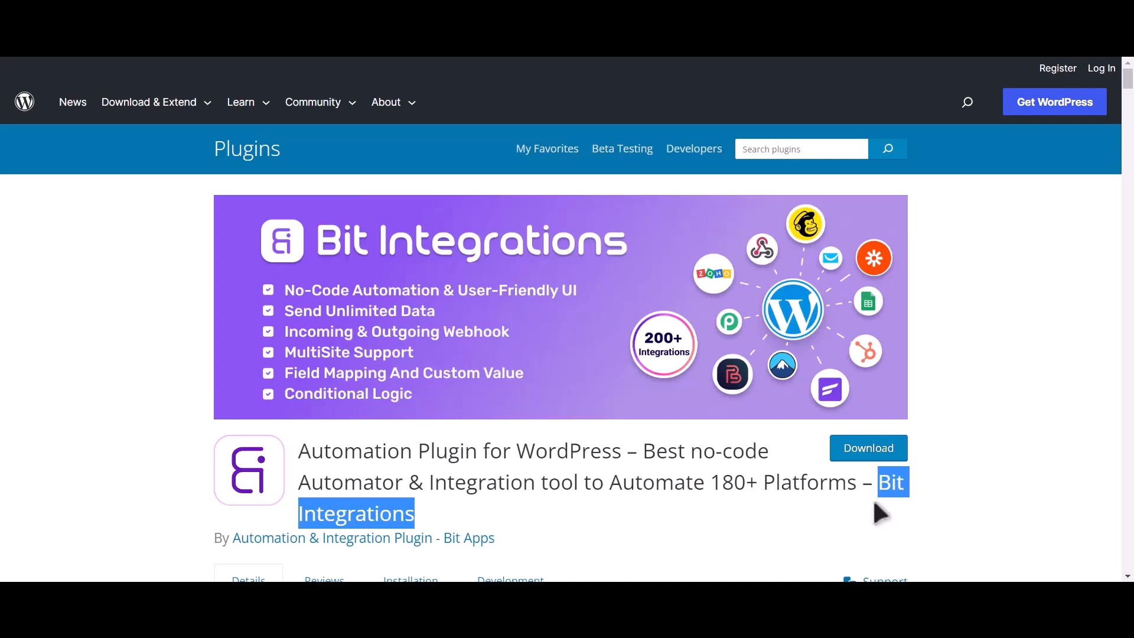
{"action": "mouse_move", "coordinate": [880, 513]}
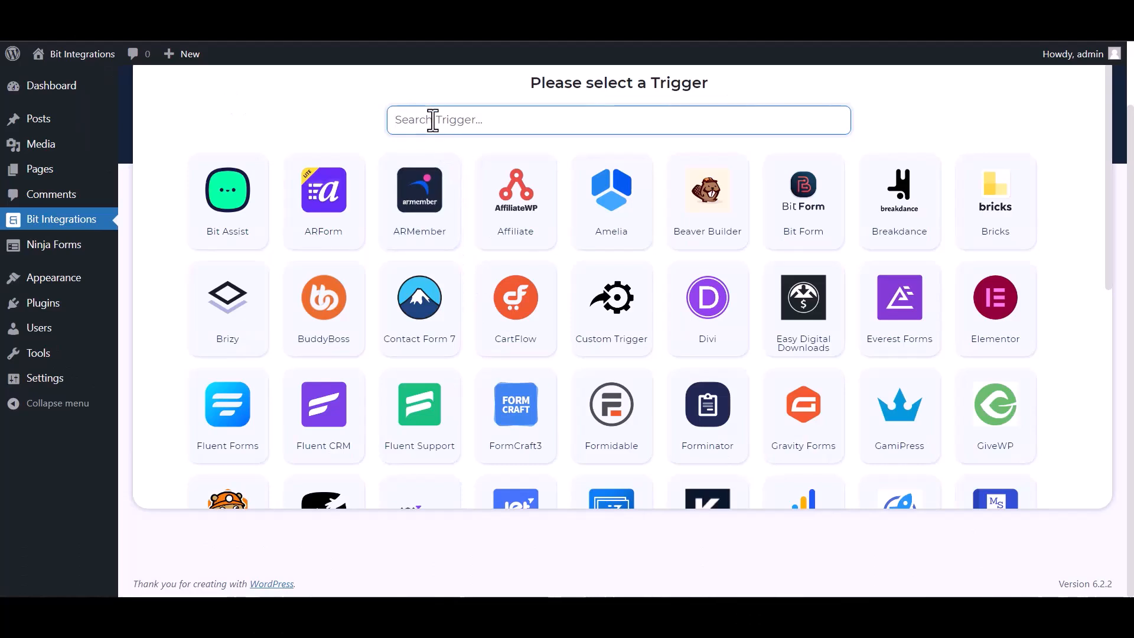
Pick Ninja Forms with its Contact Me form as the trigger, then proceed to actions
{"action": "type", "text": "ni"}
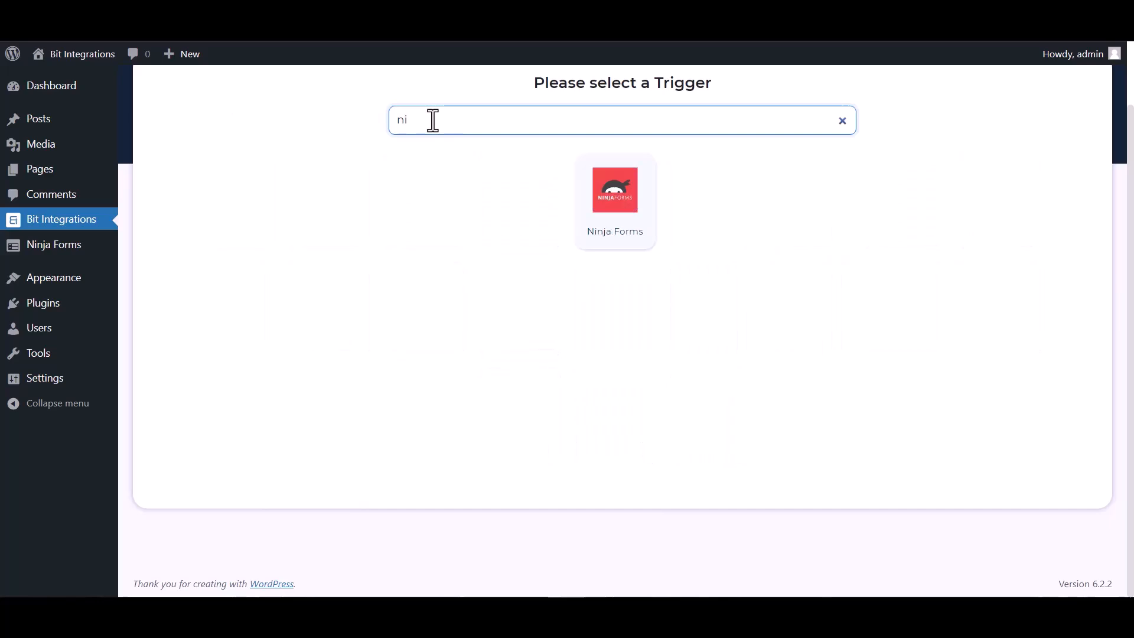
{"action": "left_click", "coordinate": [615, 190]}
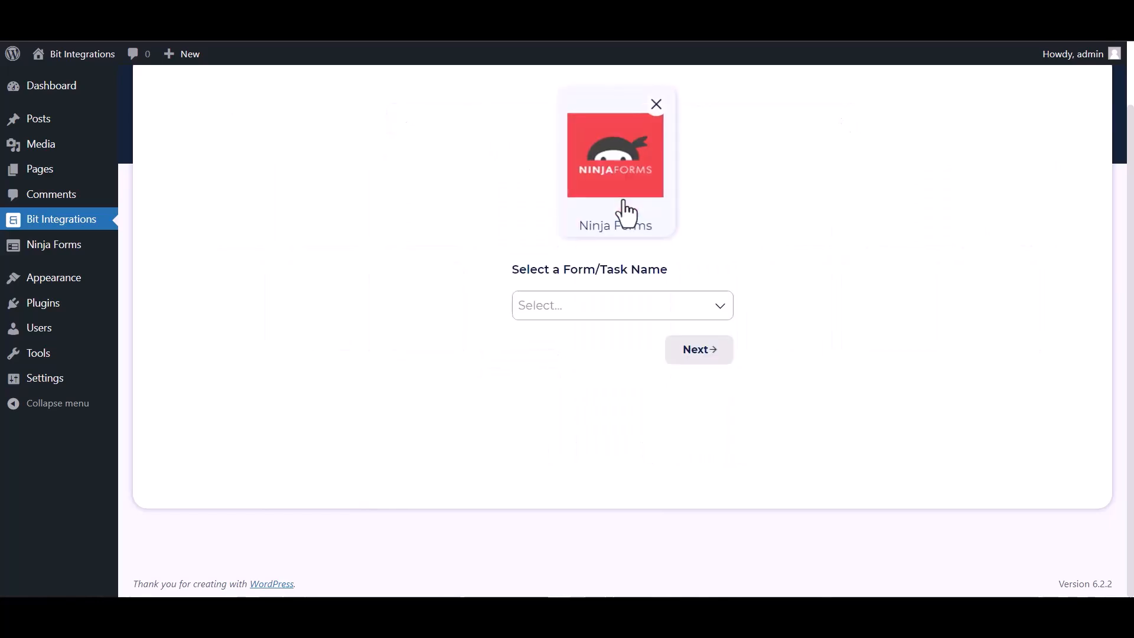
{"action": "left_click", "coordinate": [620, 305]}
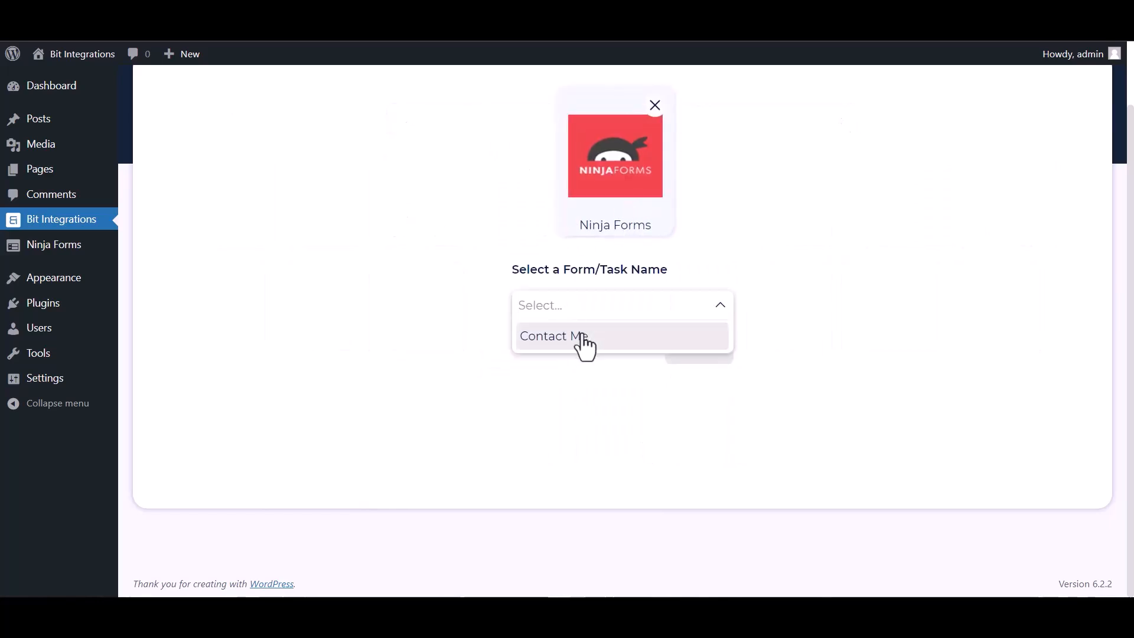
{"action": "left_click", "coordinate": [553, 335]}
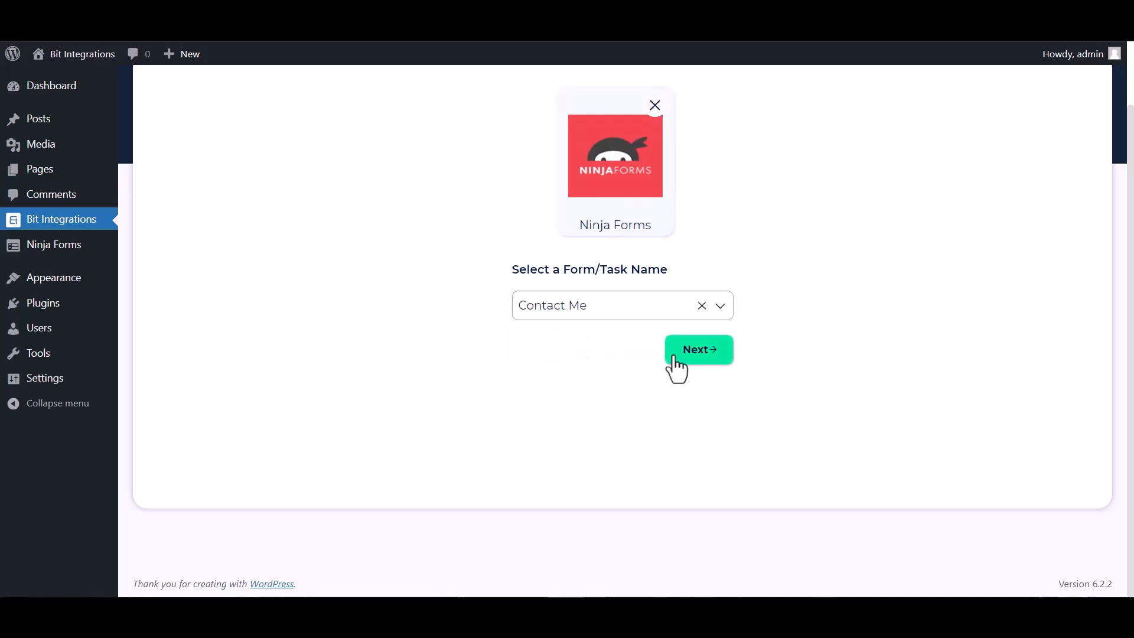
{"action": "left_click", "coordinate": [698, 349]}
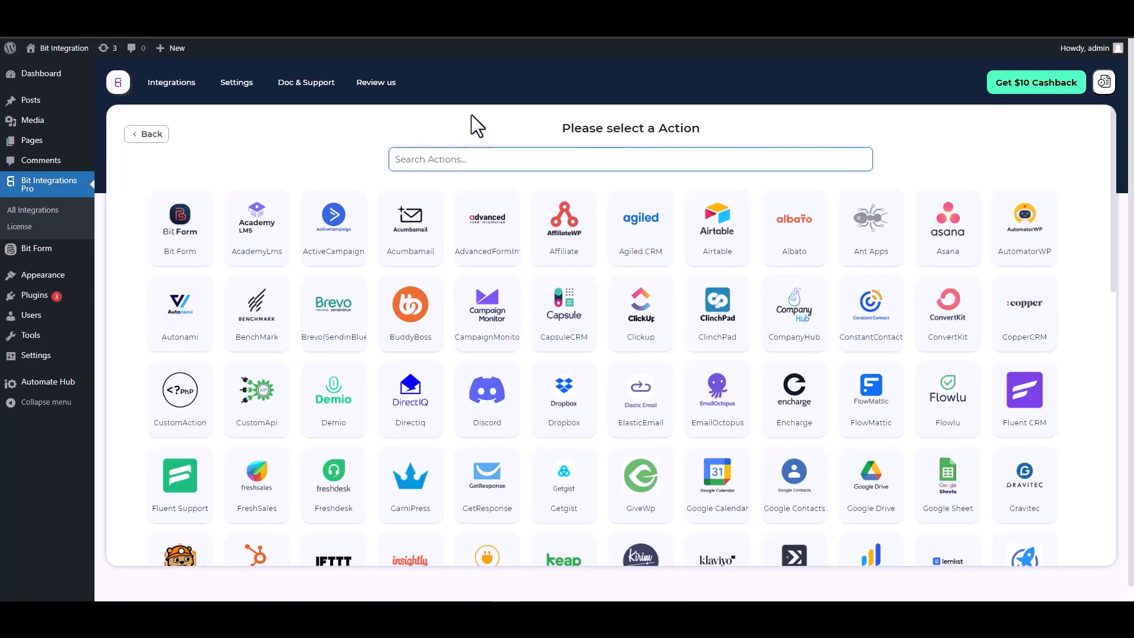
Select Constant Contact as the action and follow its Constant Contact Application portal link
{"action": "type", "text": "con"}
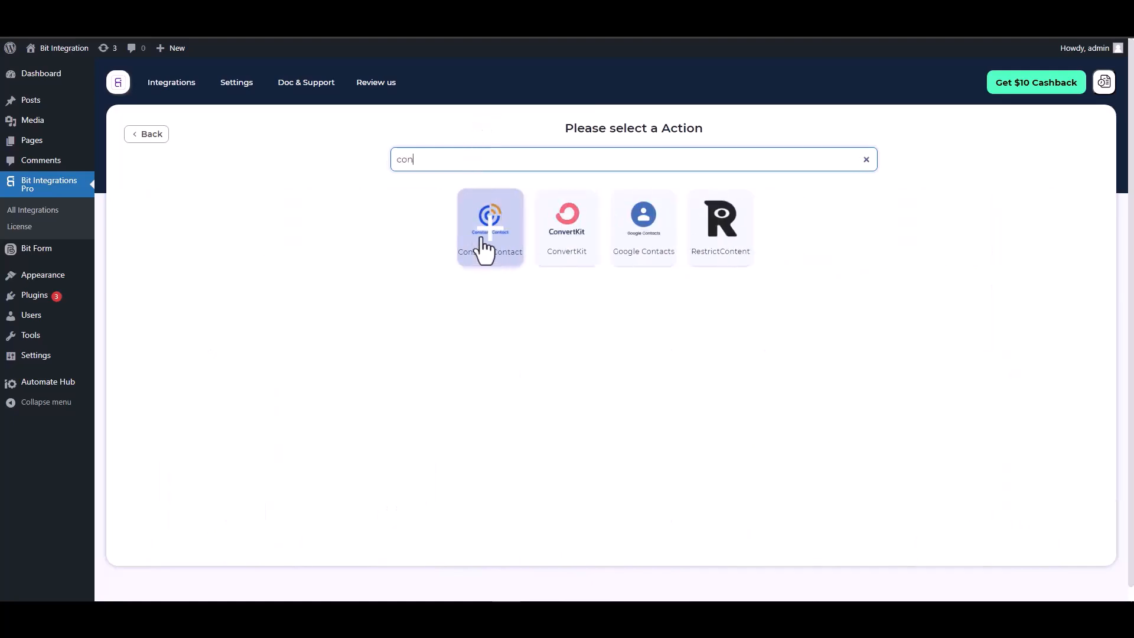
{"action": "left_click", "coordinate": [490, 227]}
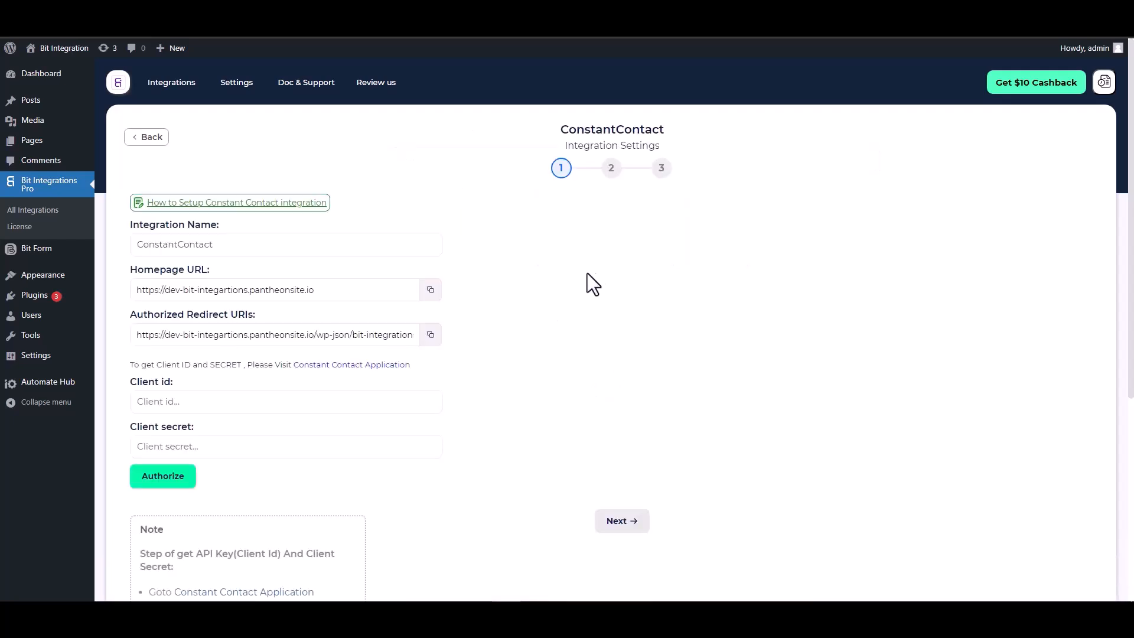
{"action": "scroll", "scroll_direction": "down", "scroll_amount": 3}
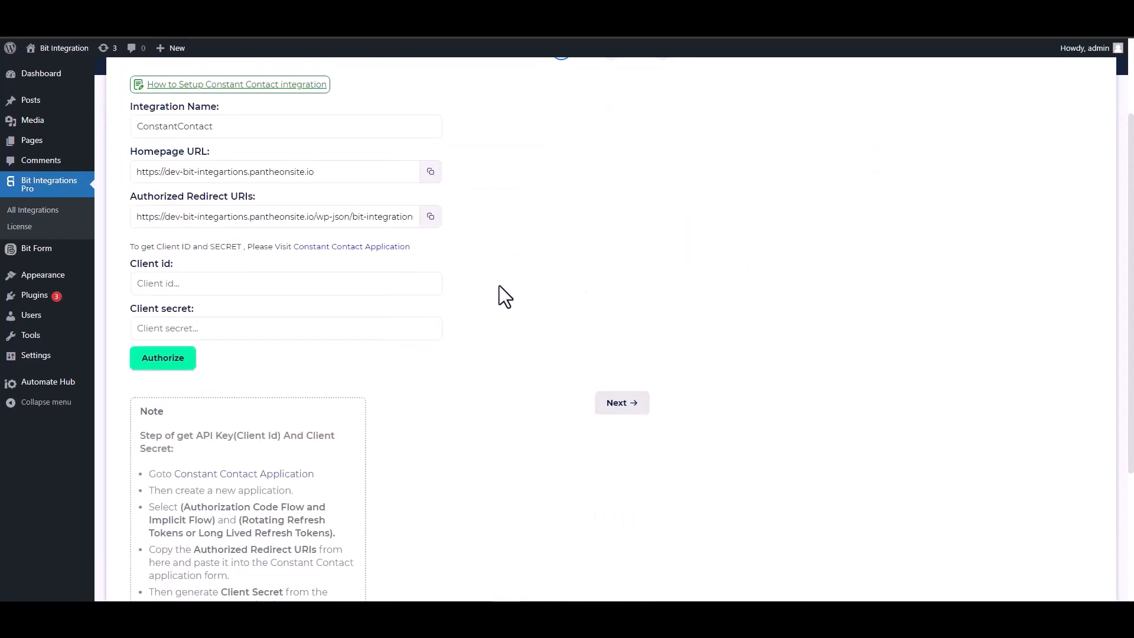
{"action": "mouse_move", "coordinate": [280, 247]}
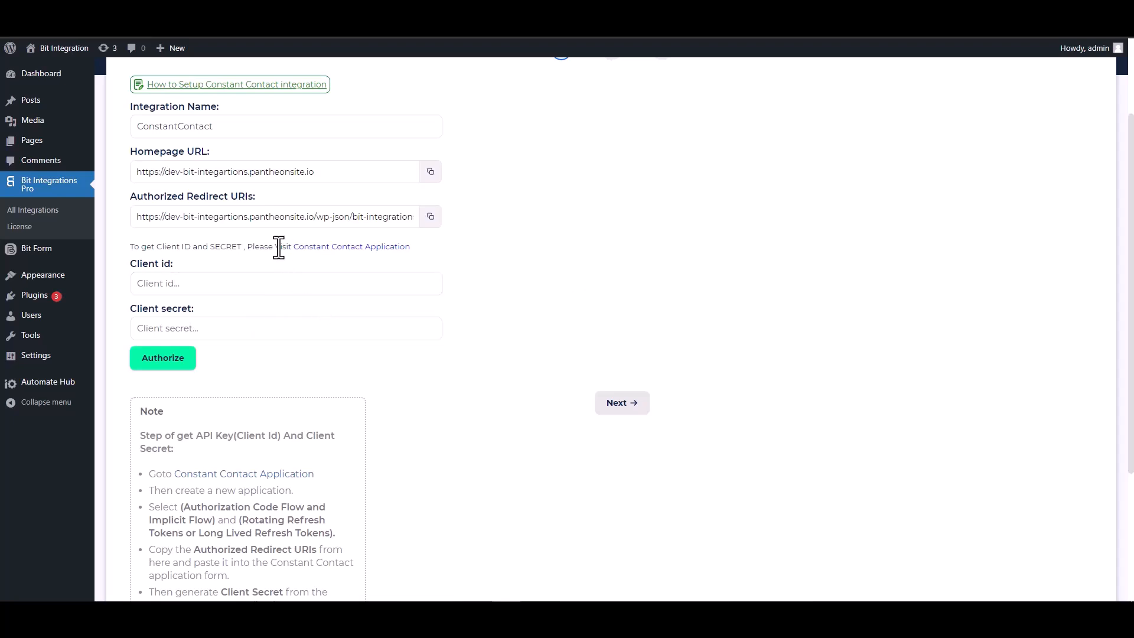
{"action": "mouse_move", "coordinate": [350, 251]}
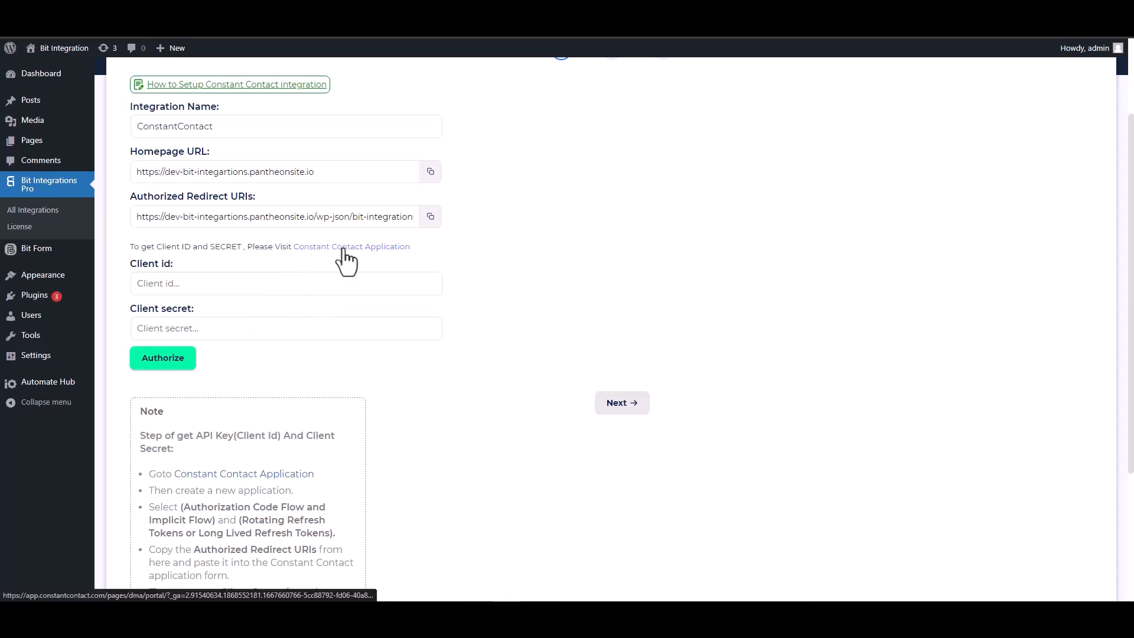
{"action": "left_click", "coordinate": [351, 246]}
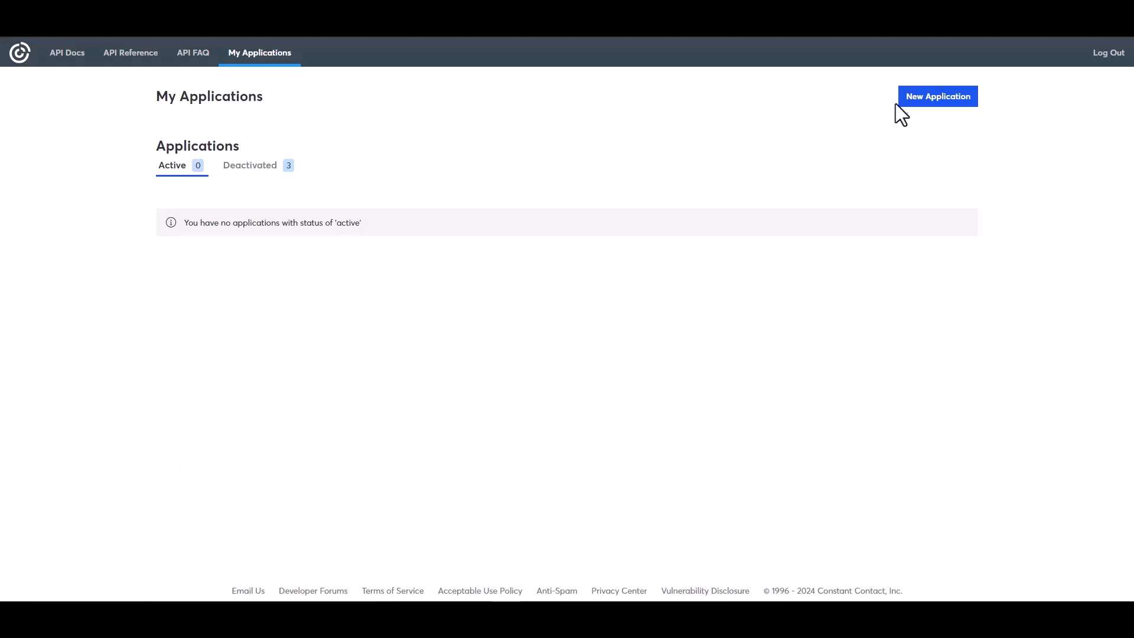
Create a developer app named 'Bit Integrations' using Long Lived Refresh Tokens
{"action": "left_click", "coordinate": [936, 97]}
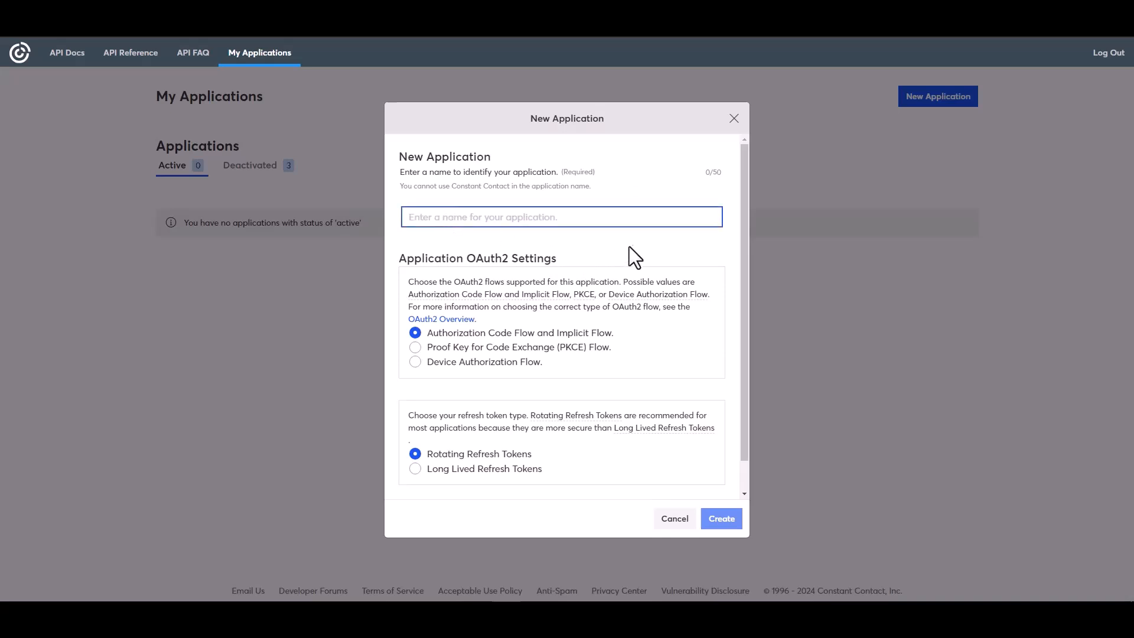
{"action": "type", "text": "Bit"}
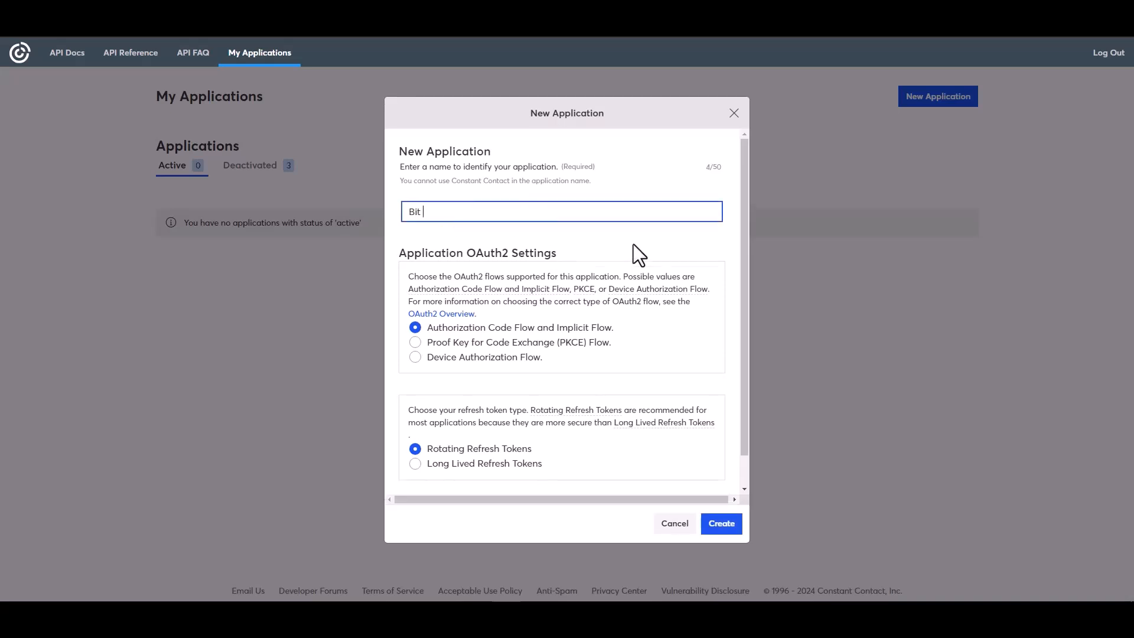
{"action": "type", "text": "Integrations"}
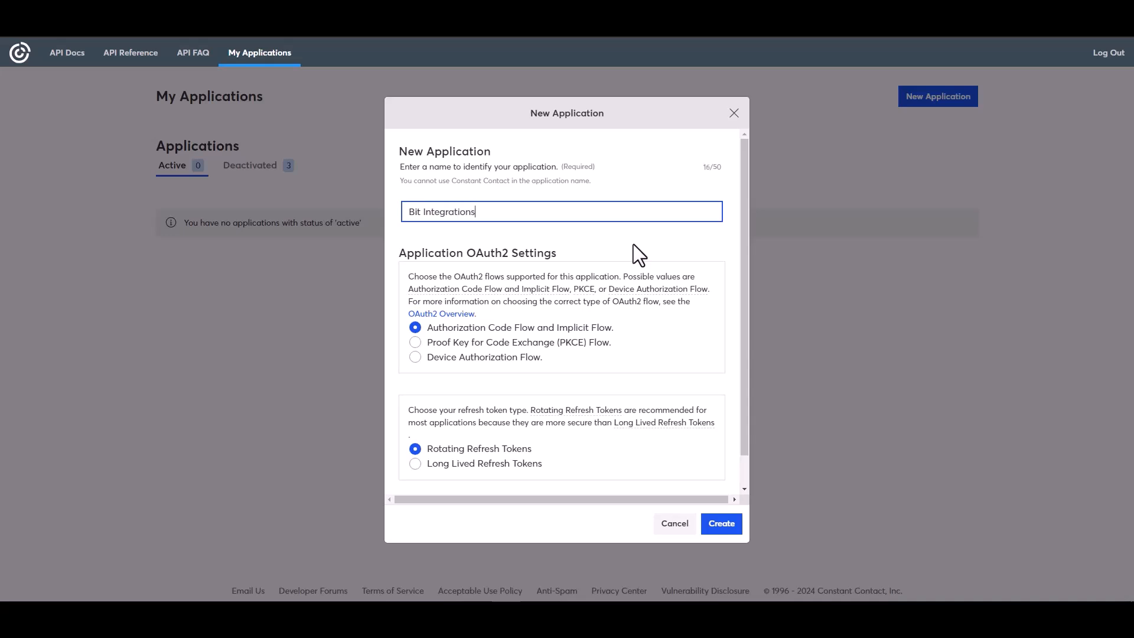
{"action": "mouse_move", "coordinate": [451, 448]}
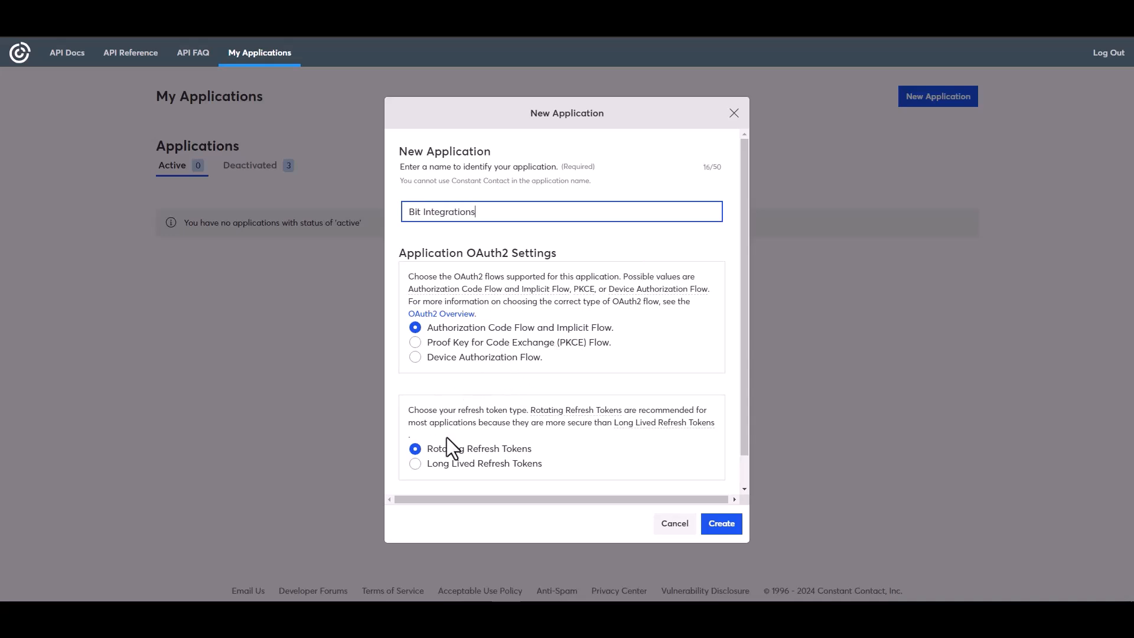
{"action": "mouse_move", "coordinate": [497, 475]}
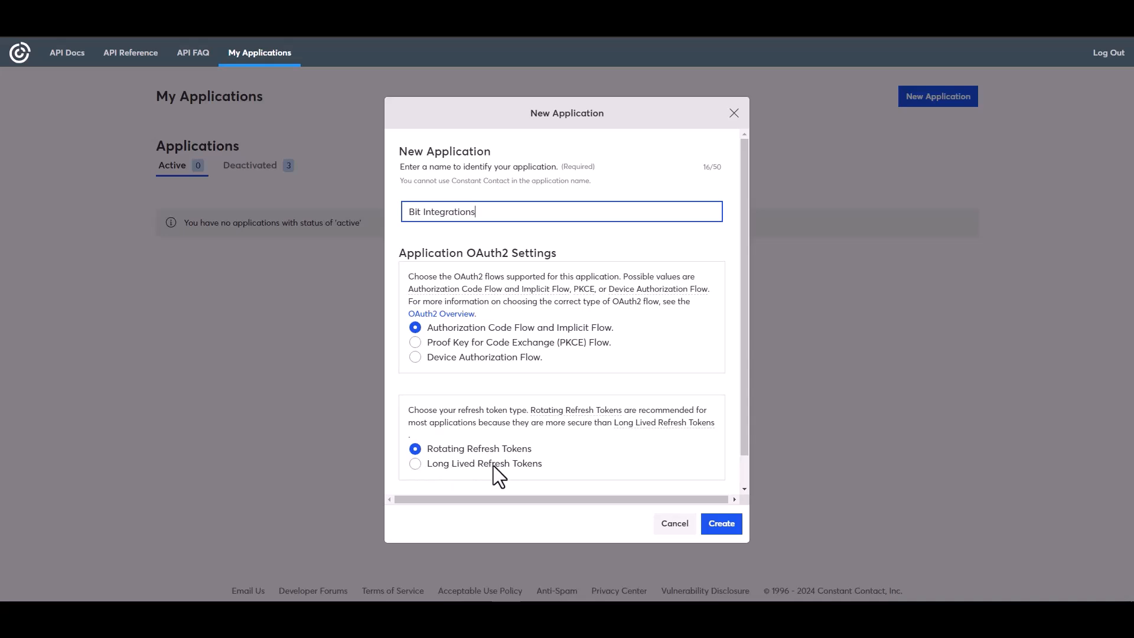
{"action": "left_click", "coordinate": [415, 464]}
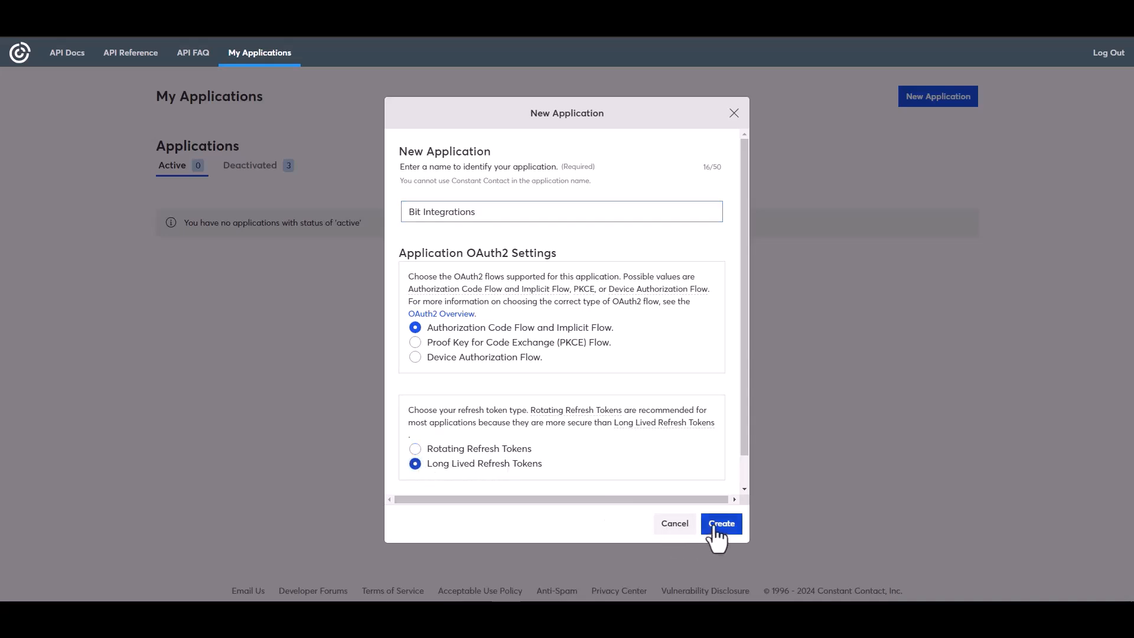
{"action": "left_click", "coordinate": [719, 523]}
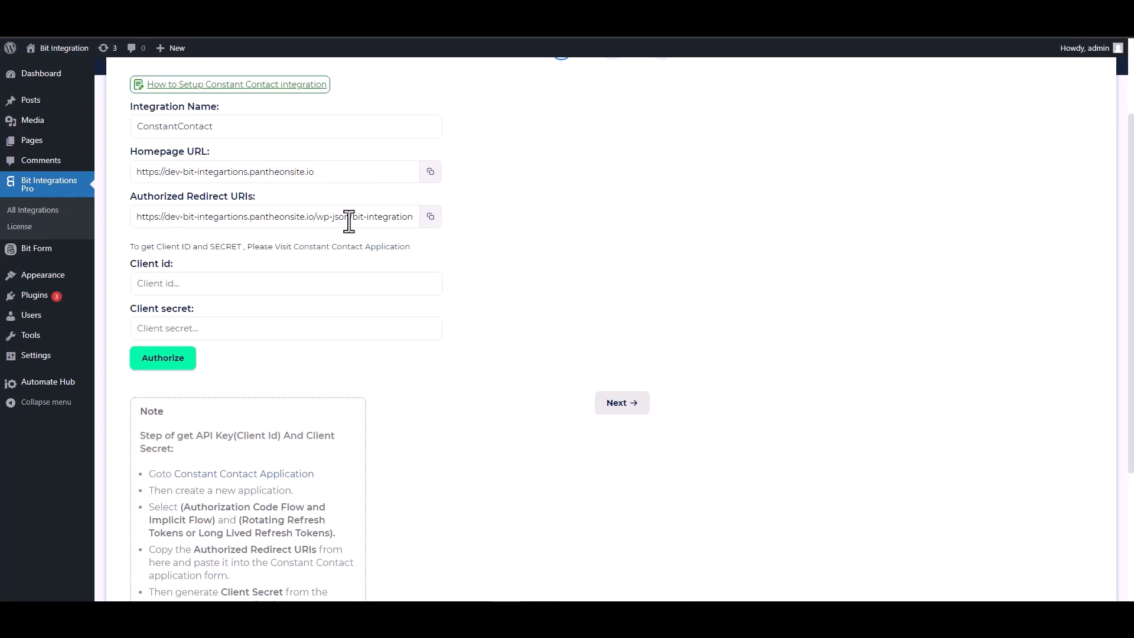
Set the app's Redirect URI to the copied Bit Integrations address and enter the API key as Client id
{"action": "left_click", "coordinate": [430, 216]}
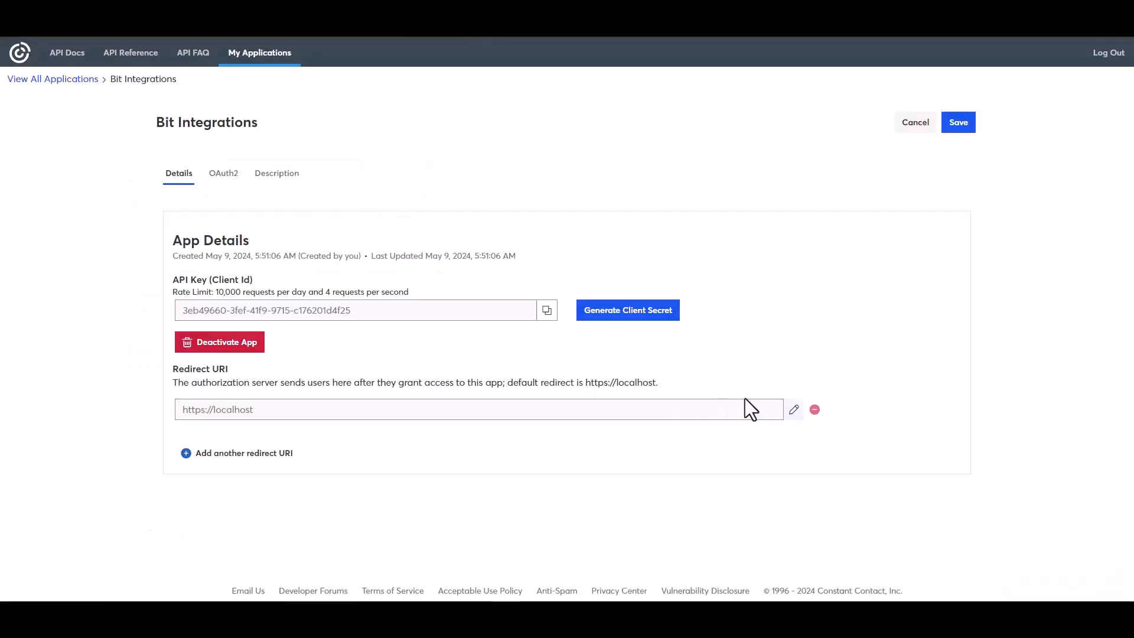
{"action": "left_click", "coordinate": [793, 410]}
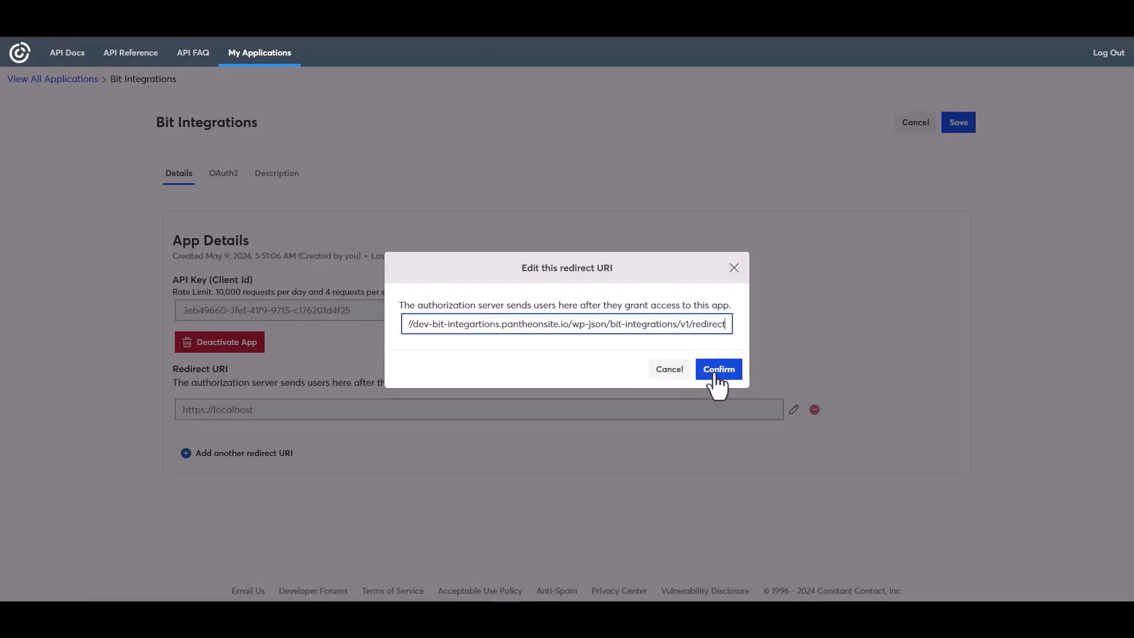
{"action": "left_click", "coordinate": [717, 368]}
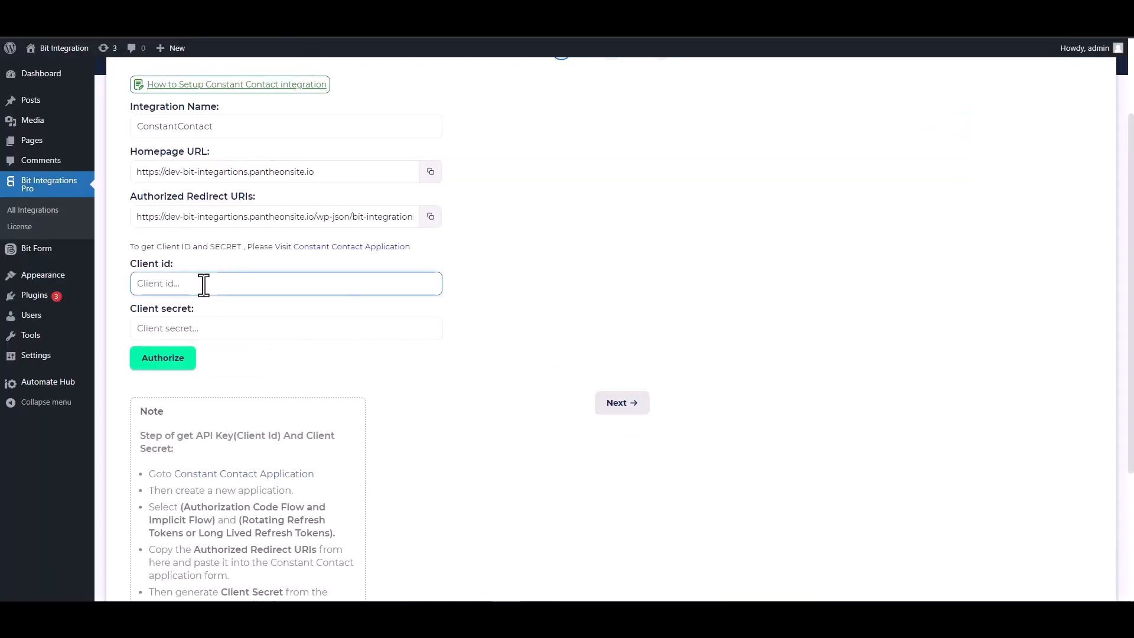
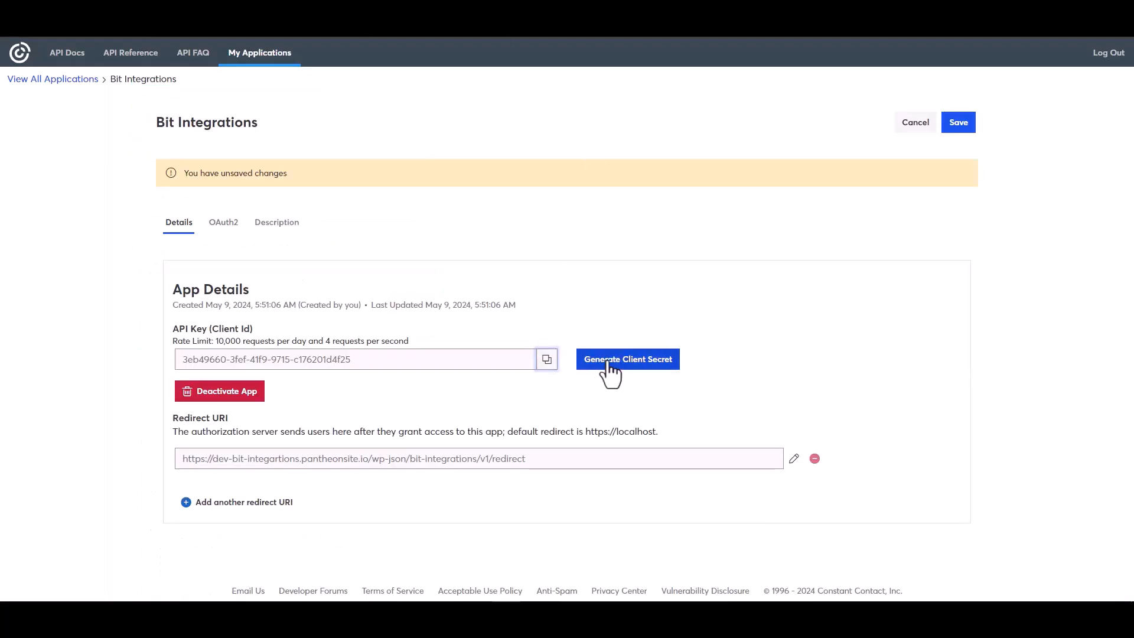
Generate and confirm a new client secret for the Bit Integrations app, then close the notice
{"action": "left_click", "coordinate": [626, 358]}
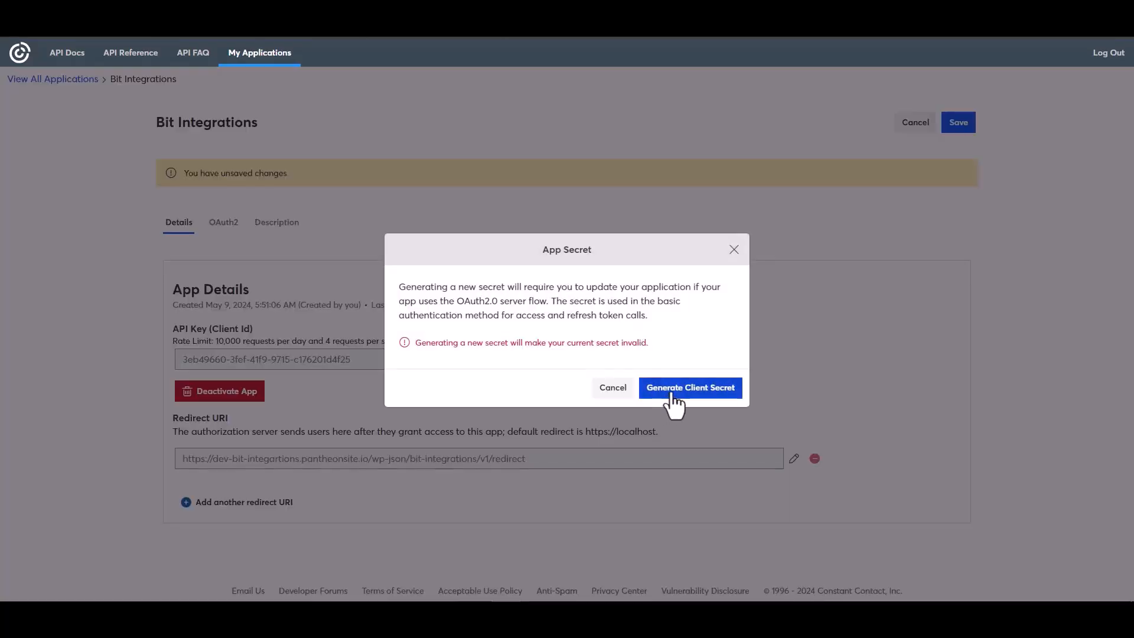
{"action": "left_click", "coordinate": [689, 387]}
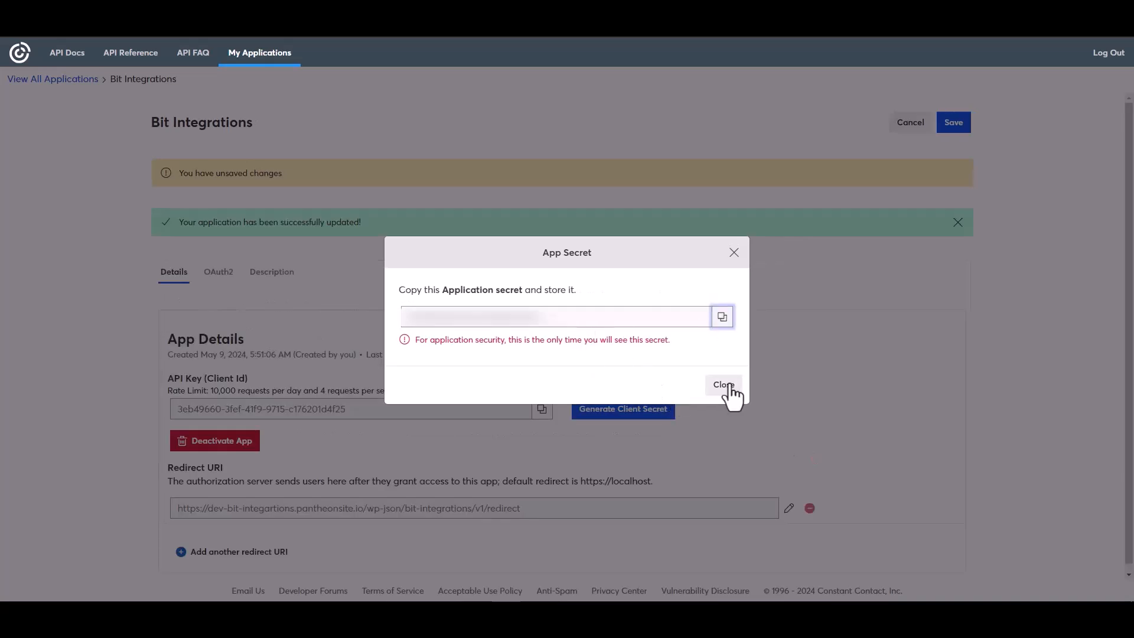
{"action": "left_click", "coordinate": [722, 384]}
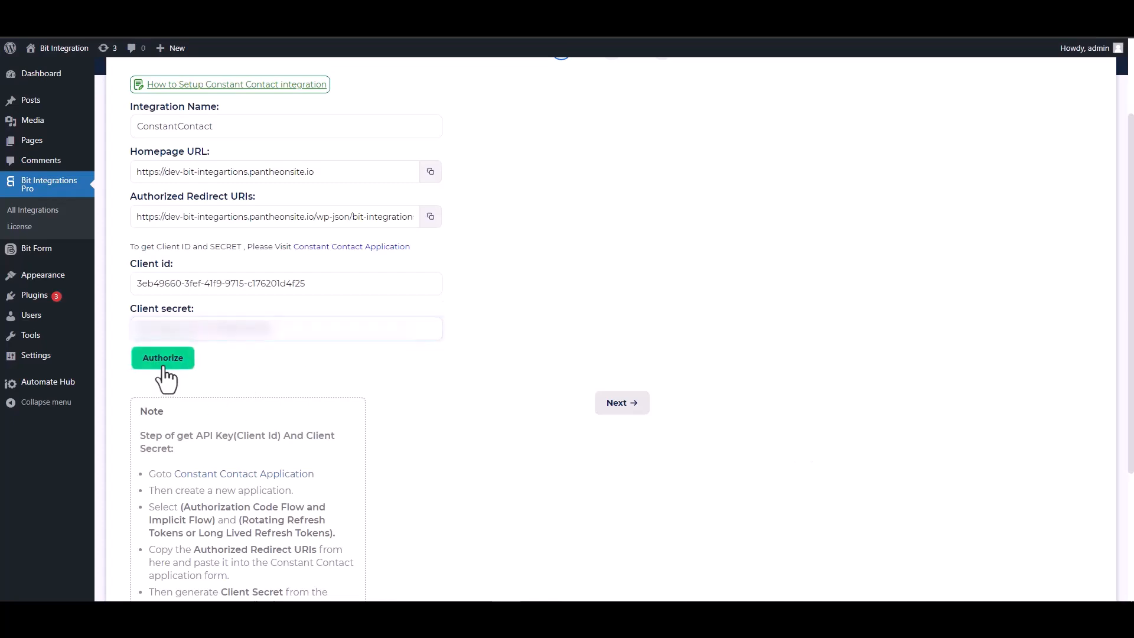
Authorize Bit Integrations to access the Constant Contact account and continue
{"action": "left_click", "coordinate": [162, 358]}
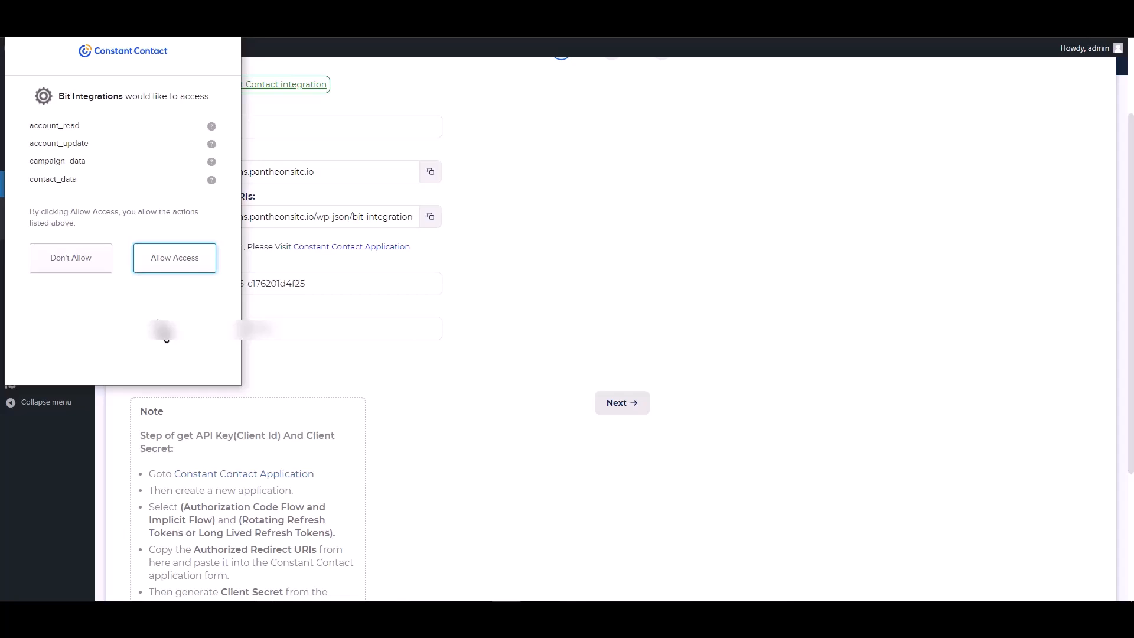
{"action": "left_click", "coordinate": [174, 258]}
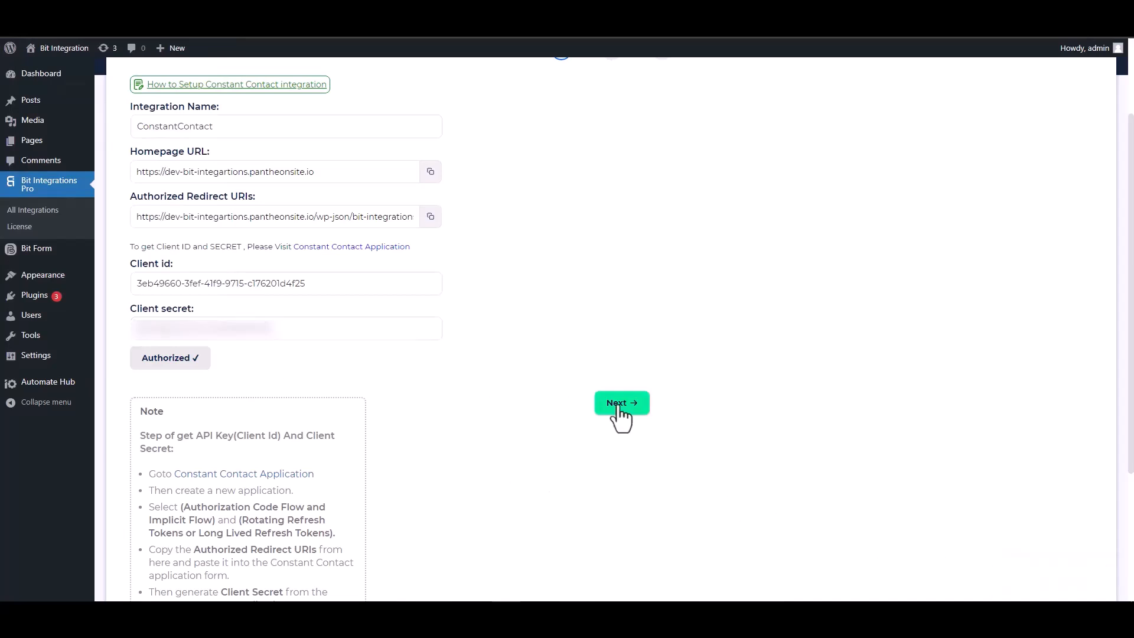
{"action": "left_click", "coordinate": [621, 403]}
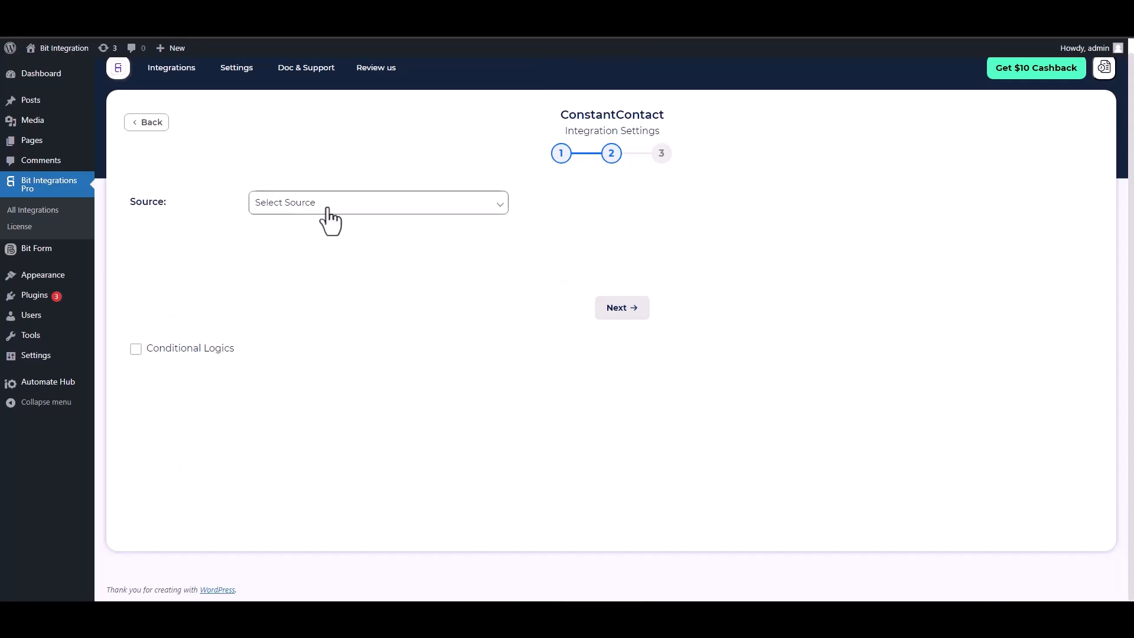
Set Source to Contact and map the Email, First Name, Last Name and Phone fields
{"action": "left_click", "coordinate": [377, 203]}
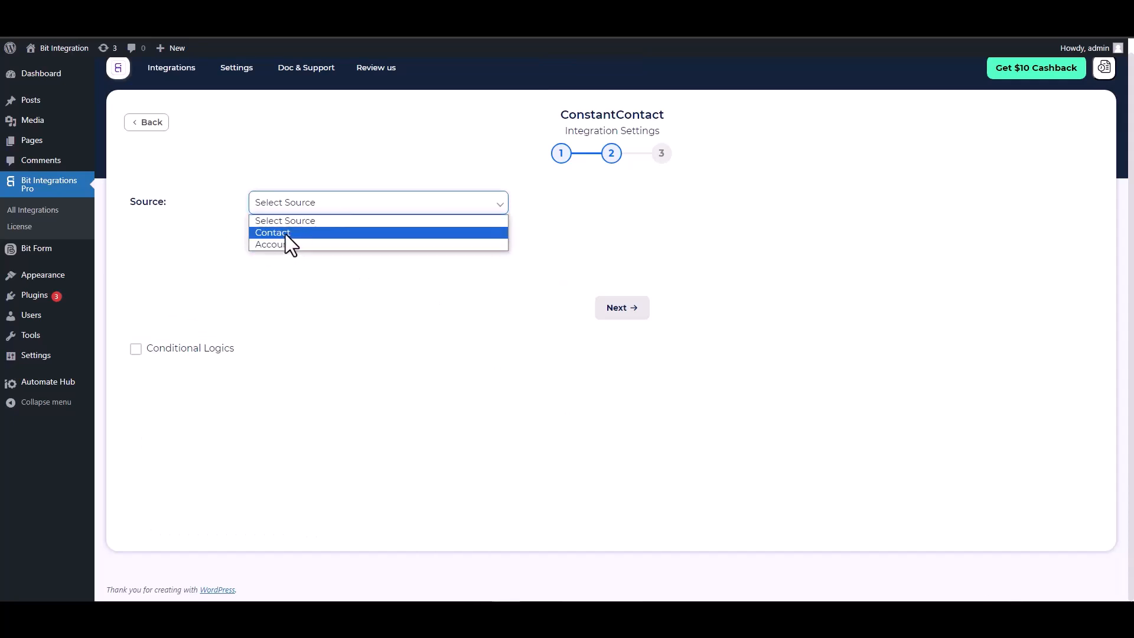
{"action": "left_click", "coordinate": [273, 232]}
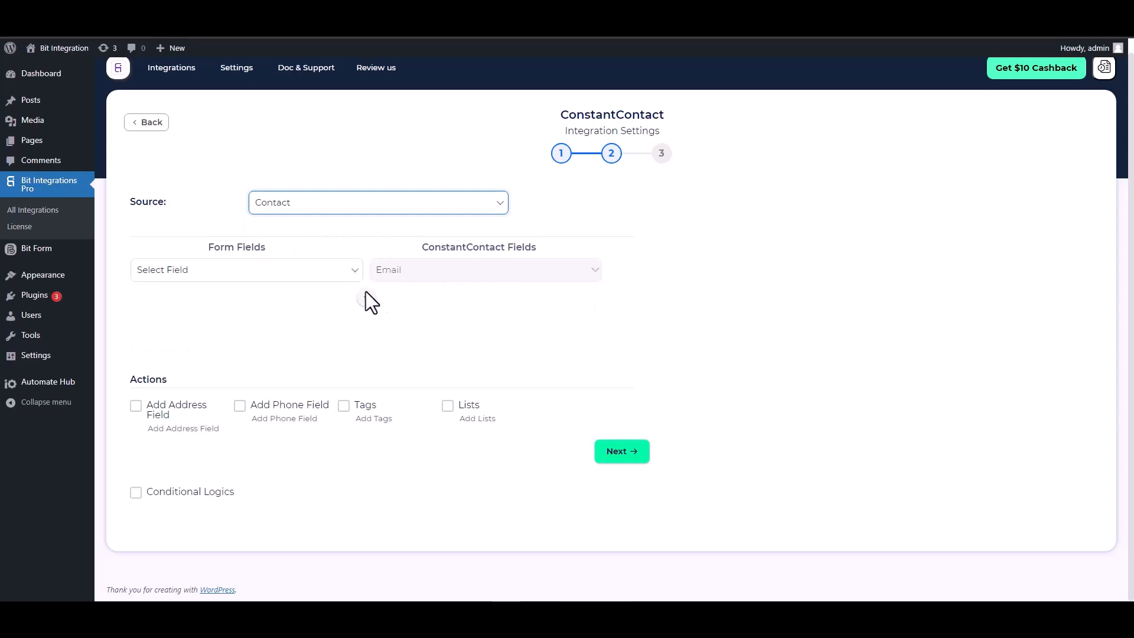
{"action": "left_click", "coordinate": [245, 270]}
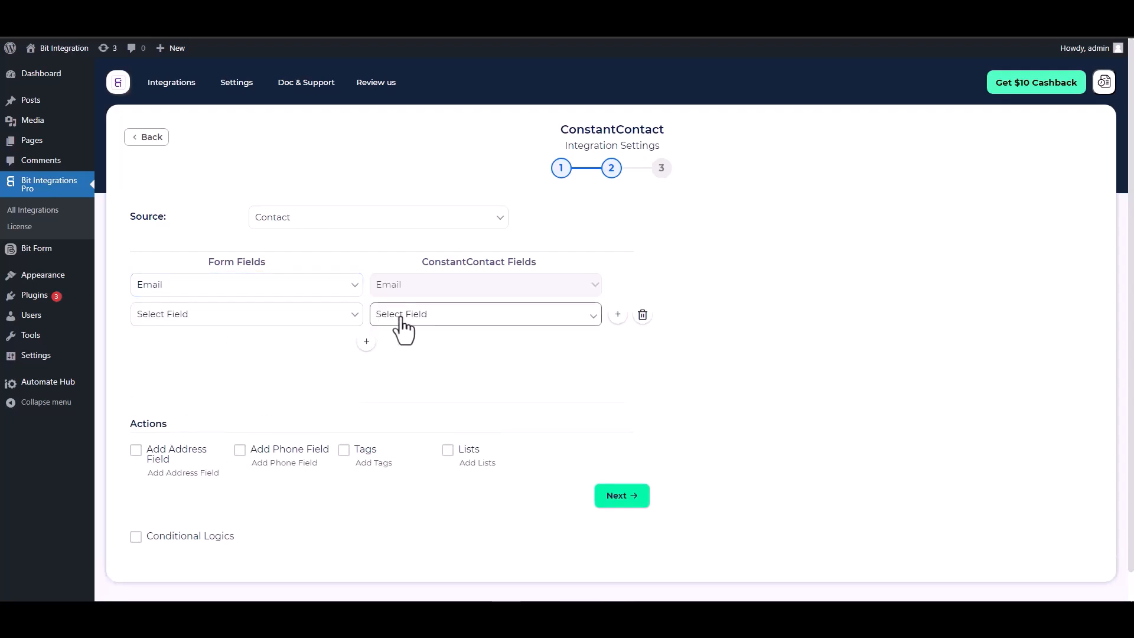
{"action": "left_click", "coordinate": [246, 313]}
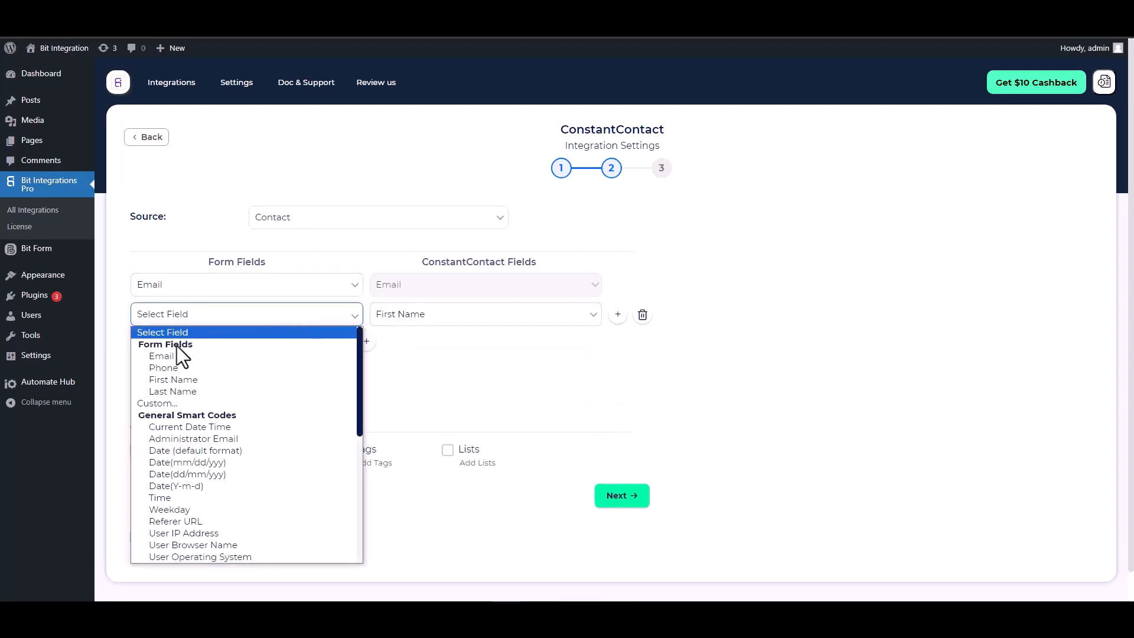
{"action": "left_click", "coordinate": [173, 379]}
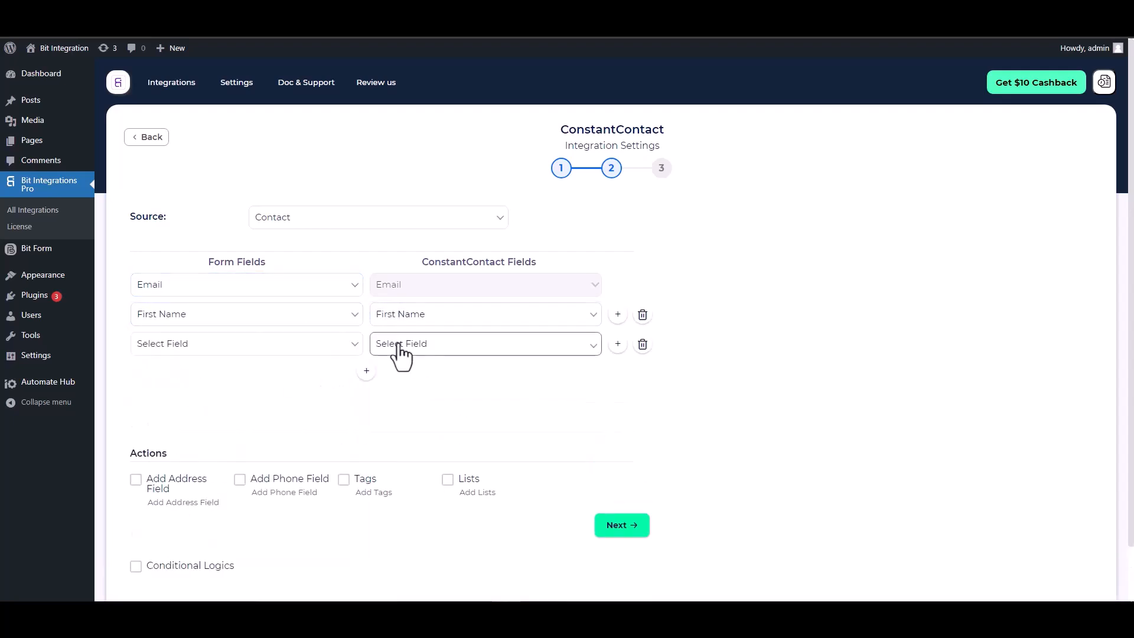
{"action": "left_click", "coordinate": [246, 343]}
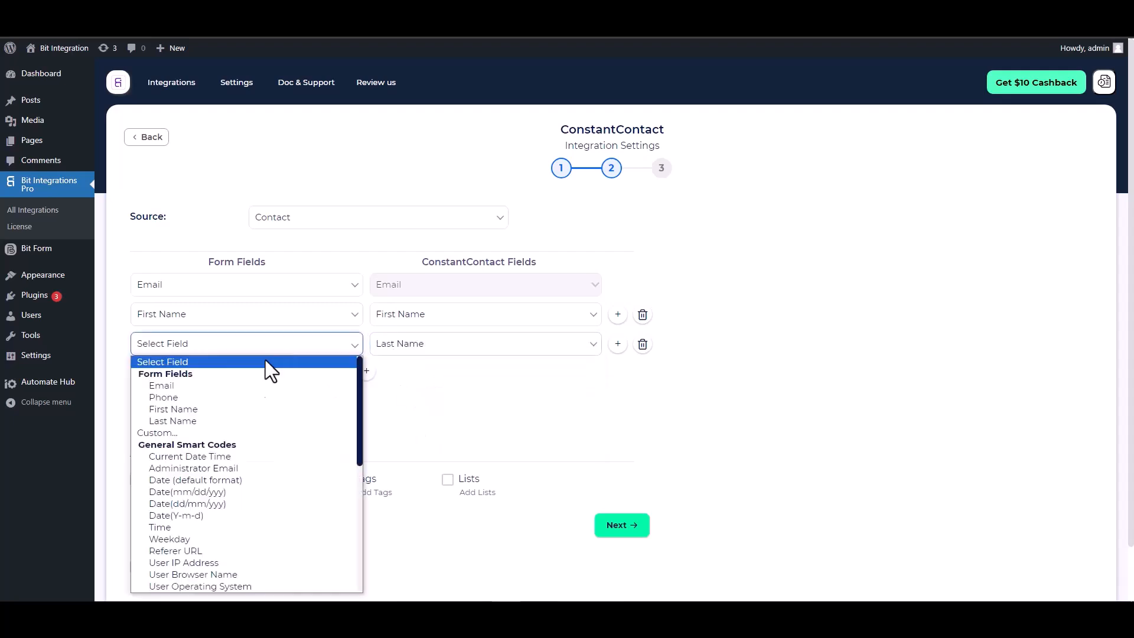
{"action": "left_click", "coordinate": [173, 420]}
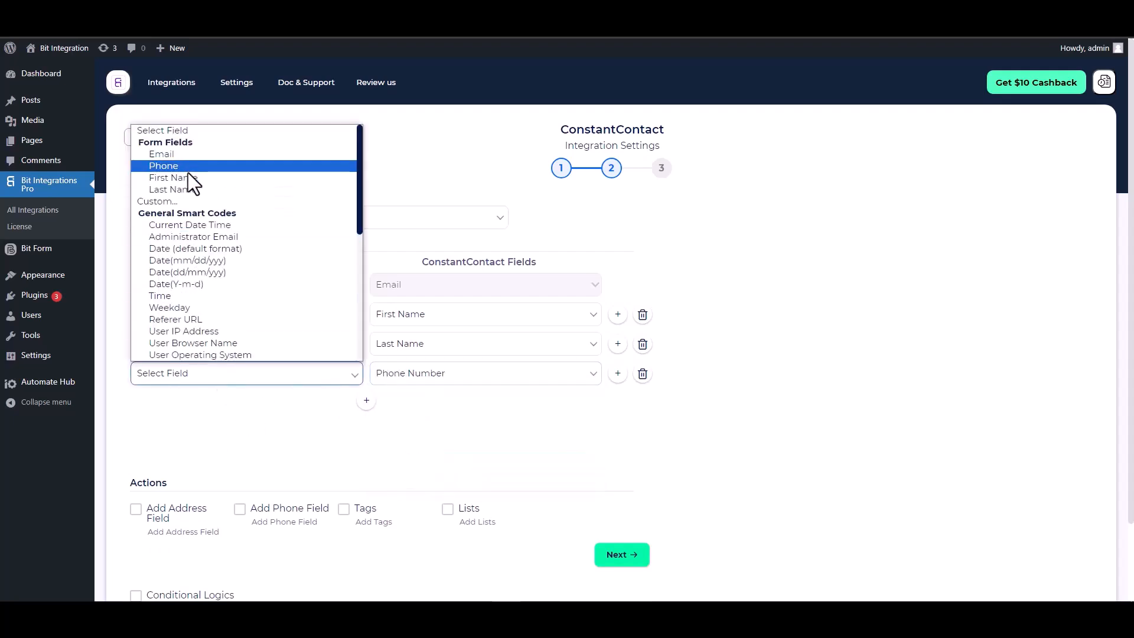
{"action": "left_click", "coordinate": [164, 166]}
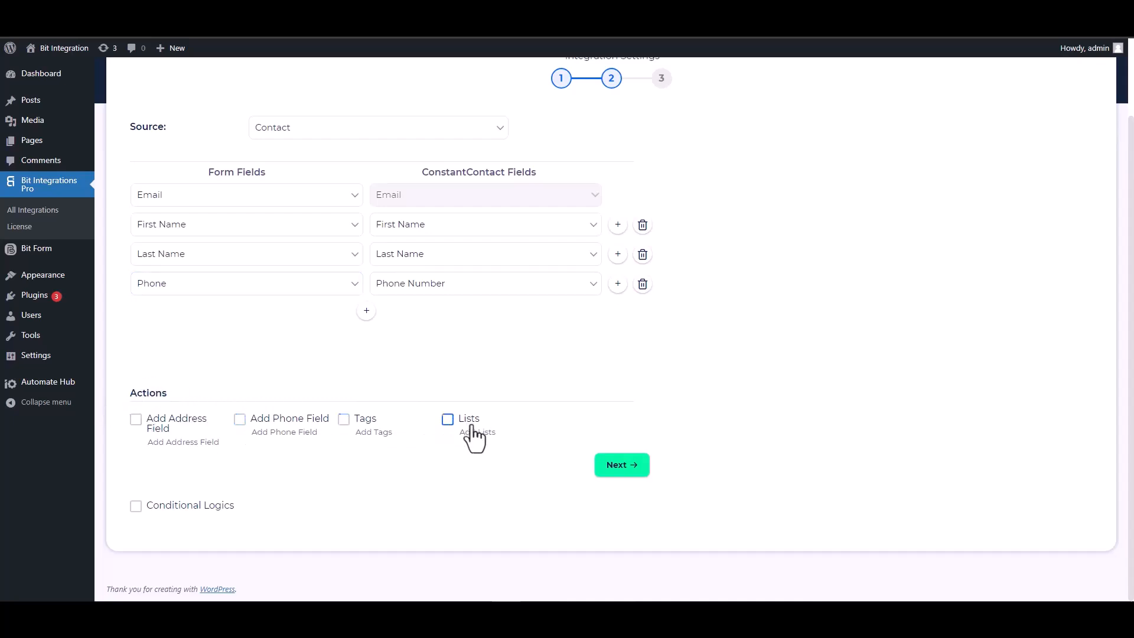
Leave Conditional Logics turned off, go to the final step, and click Finish & Save
{"action": "left_click", "coordinate": [135, 506]}
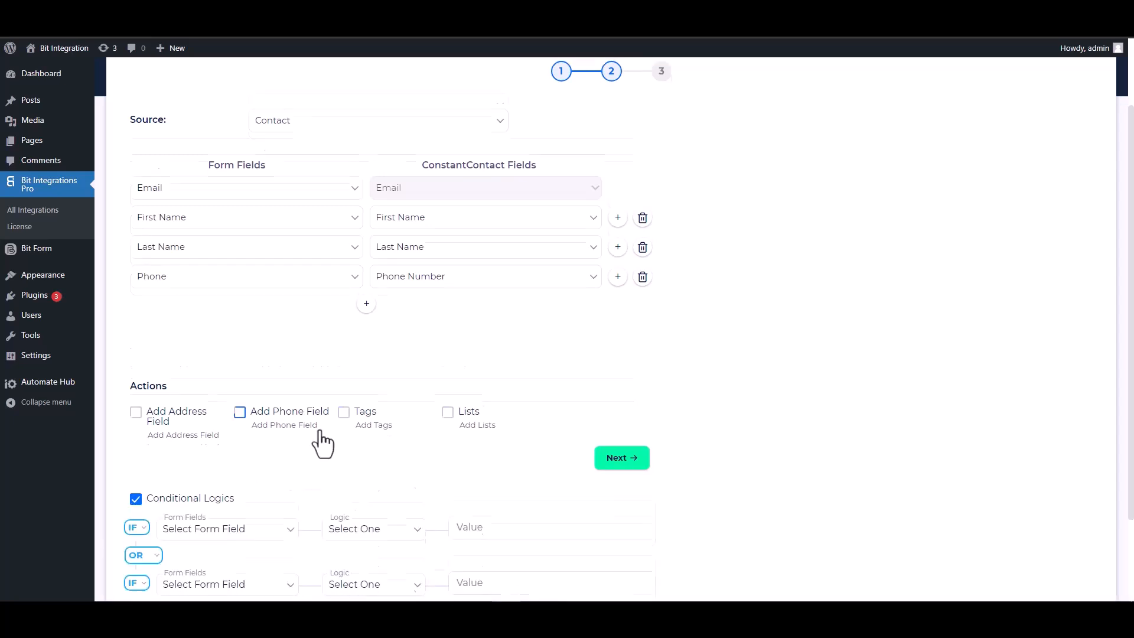
{"action": "scroll", "scroll_direction": "down", "scroll_amount": 3}
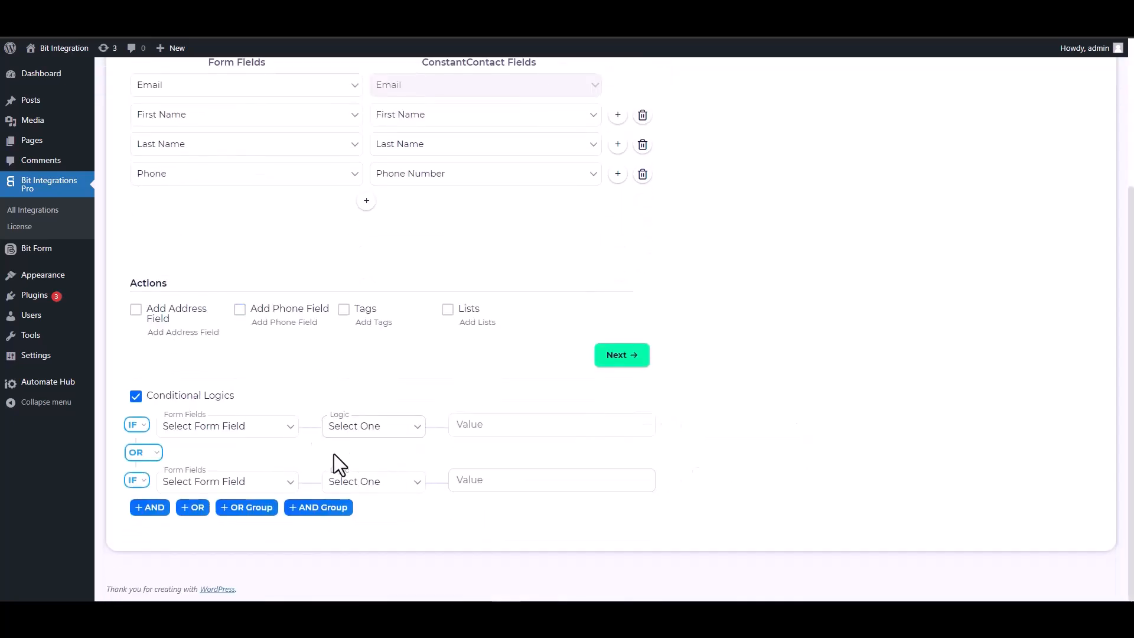
{"action": "left_click", "coordinate": [136, 396]}
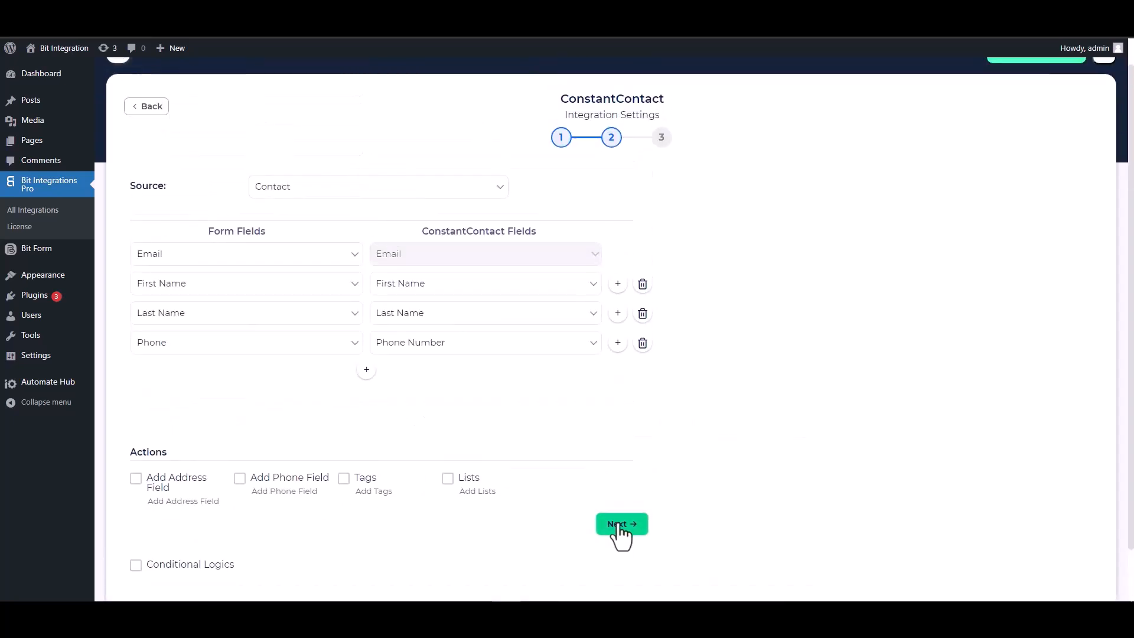
{"action": "left_click", "coordinate": [620, 524]}
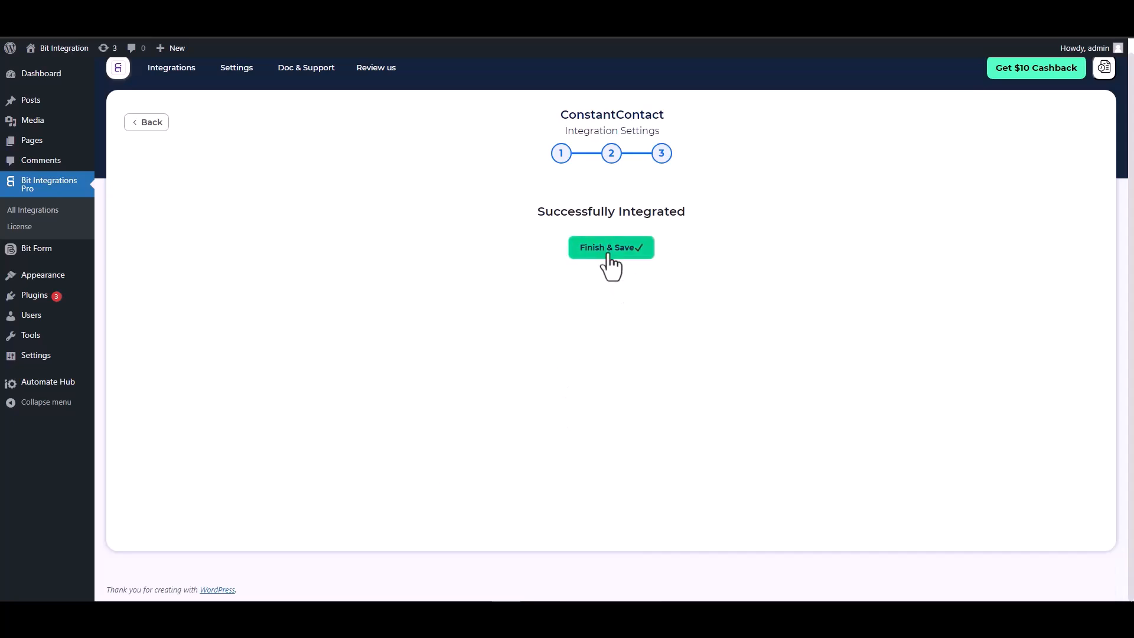
{"action": "left_click", "coordinate": [610, 247]}
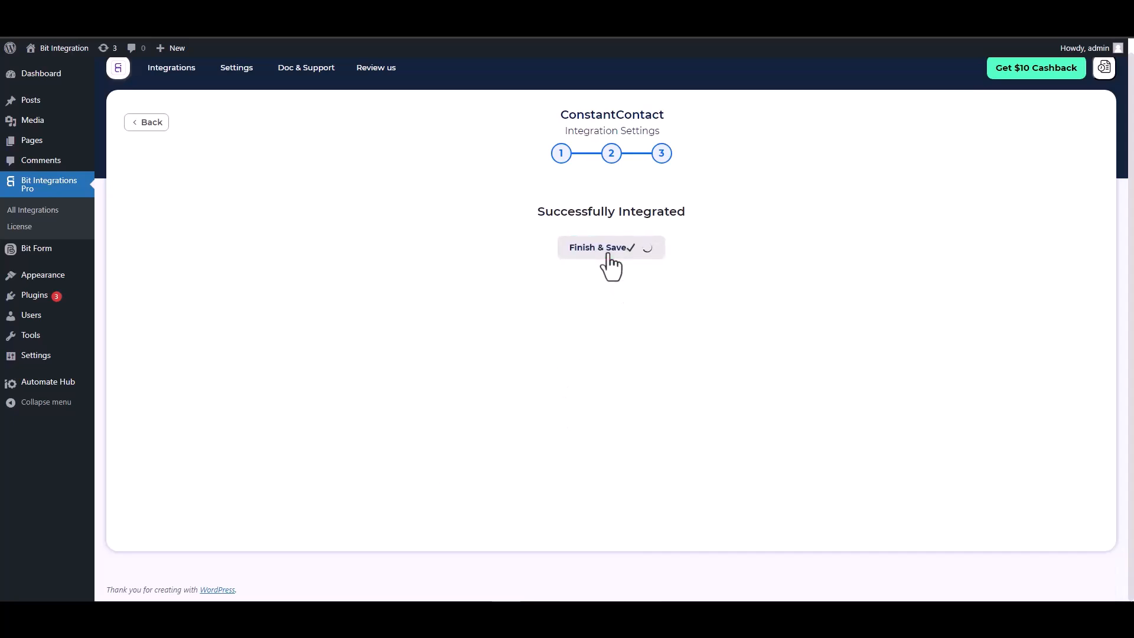
{"action": "left_click", "coordinate": [609, 248]}
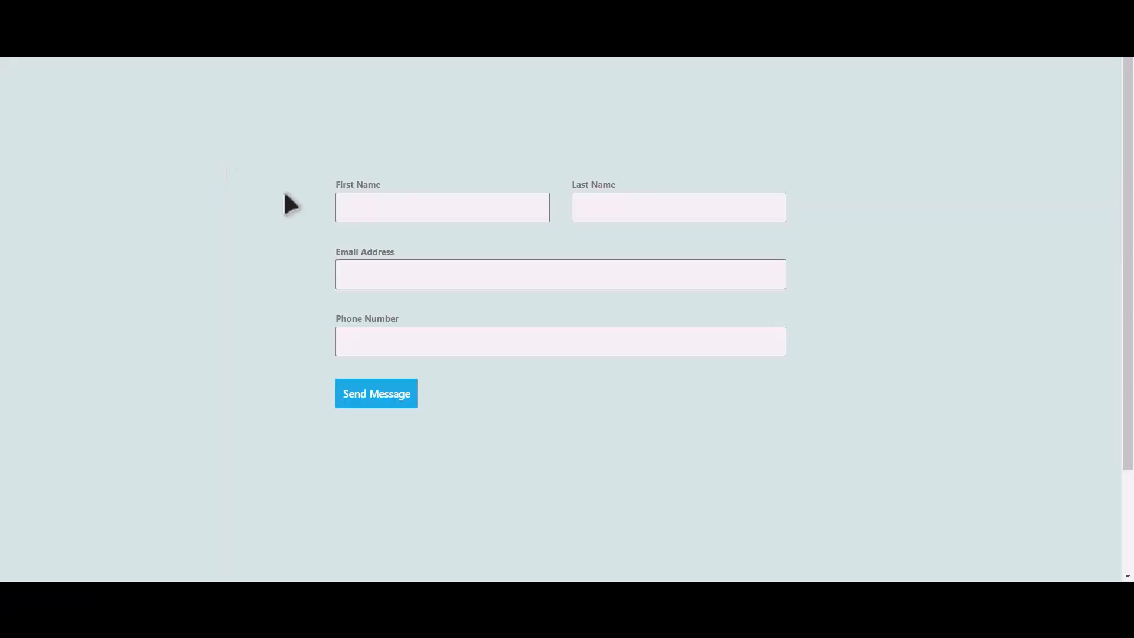
Fill the form with name Bit Integrations, a bitapps.pro email and phone 444555666, then submit
{"action": "type", "text": "Bit"}
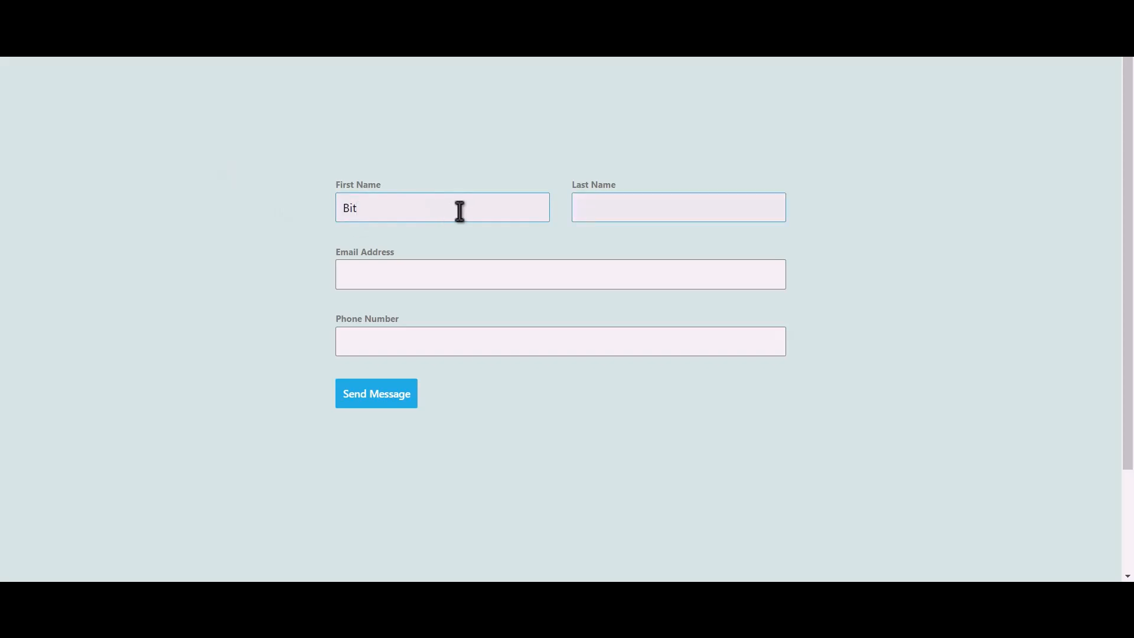
{"action": "type", "text": "Integra"}
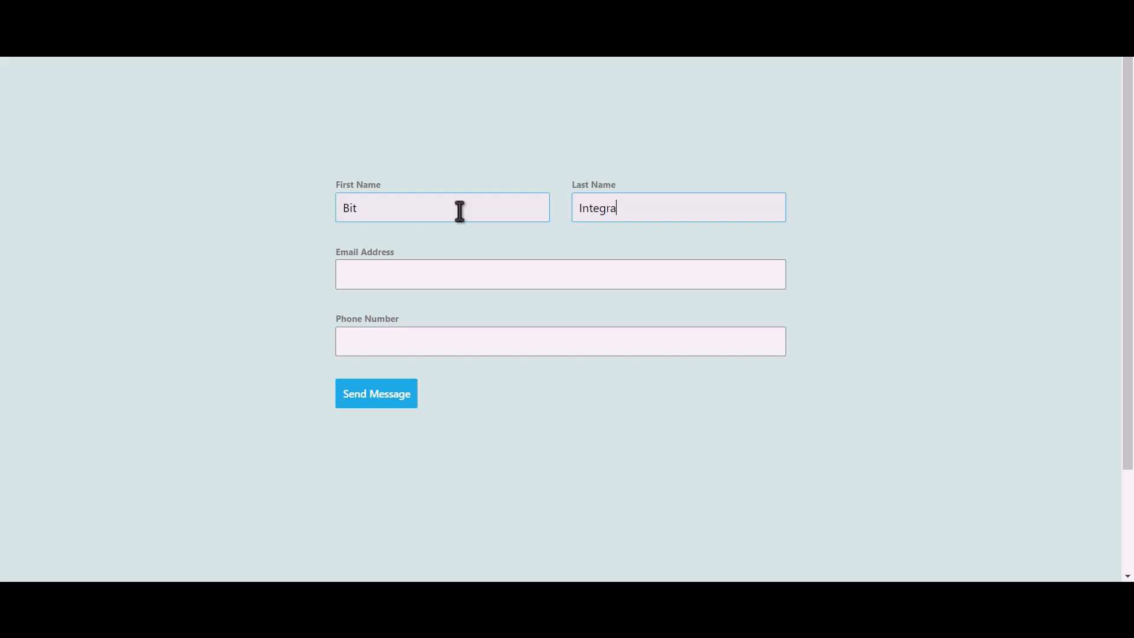
{"action": "type", "text": "tions"}
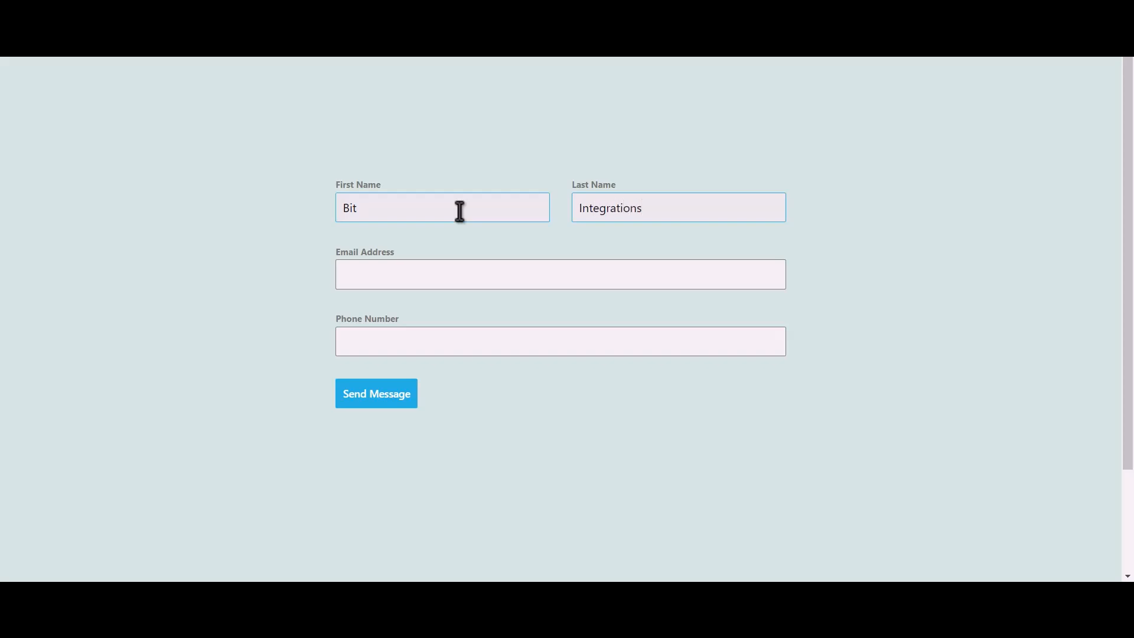
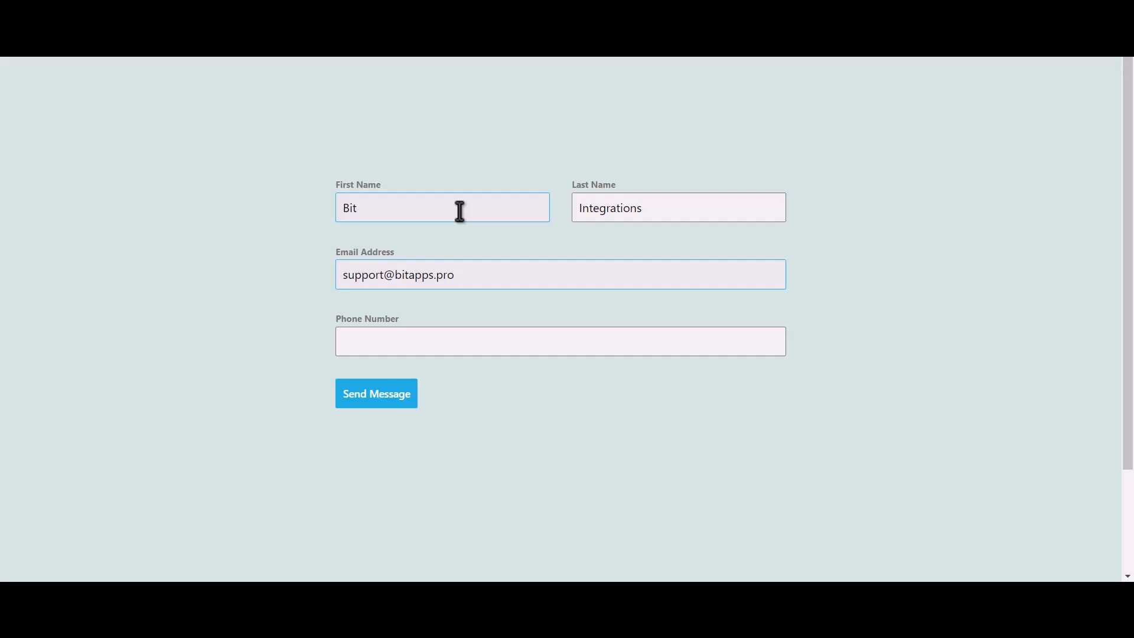
{"action": "type", "text": "444"}
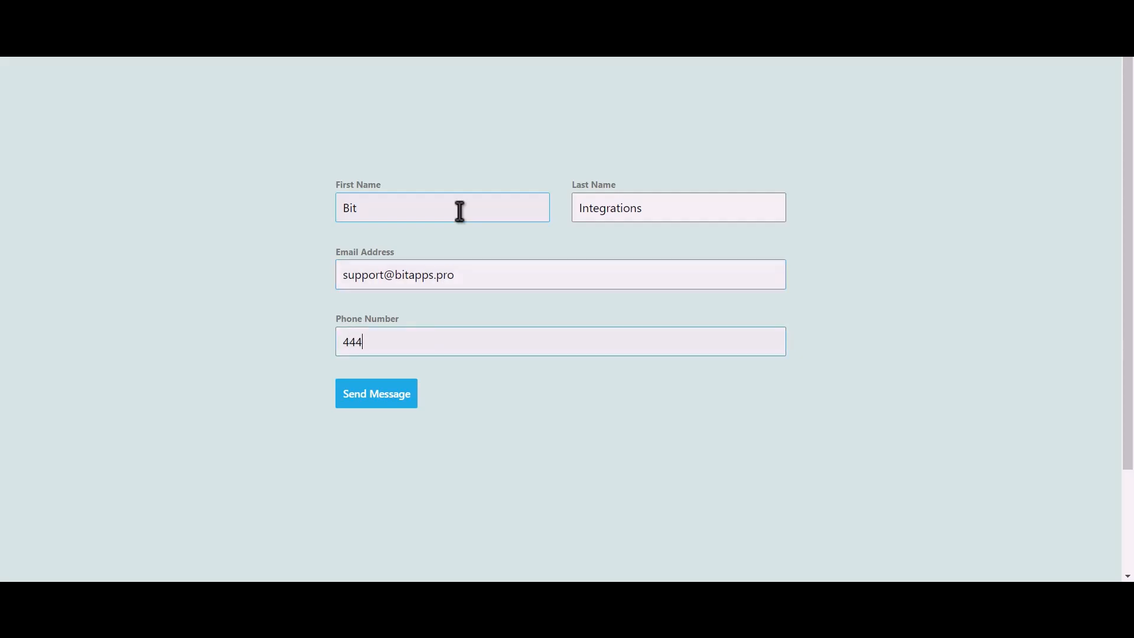
{"action": "type", "text": "555666"}
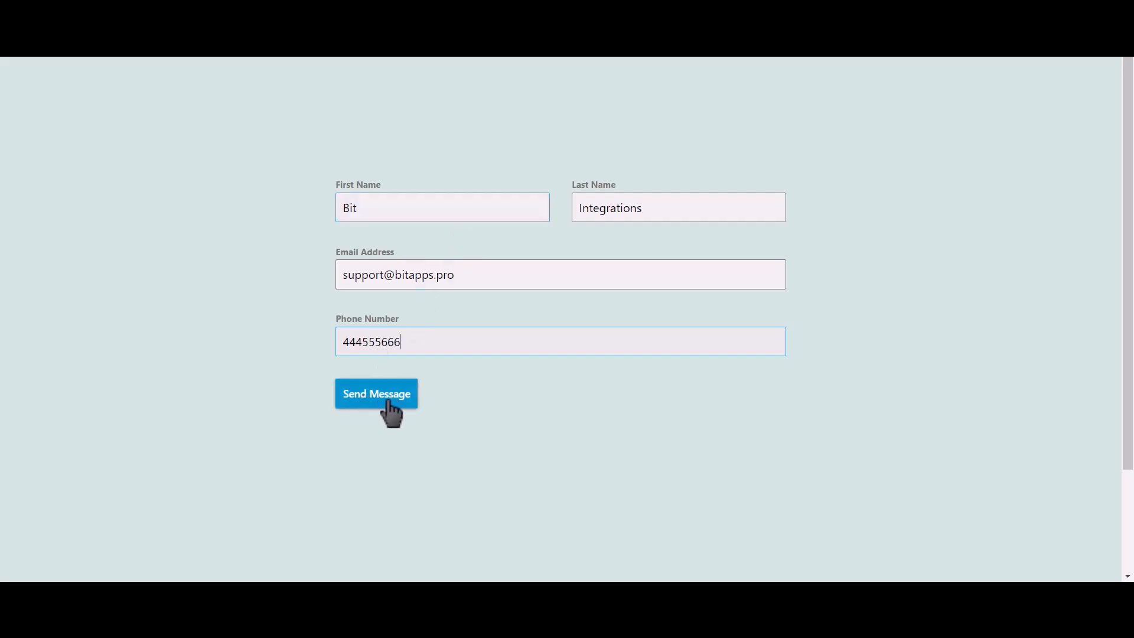
{"action": "left_click", "coordinate": [376, 393]}
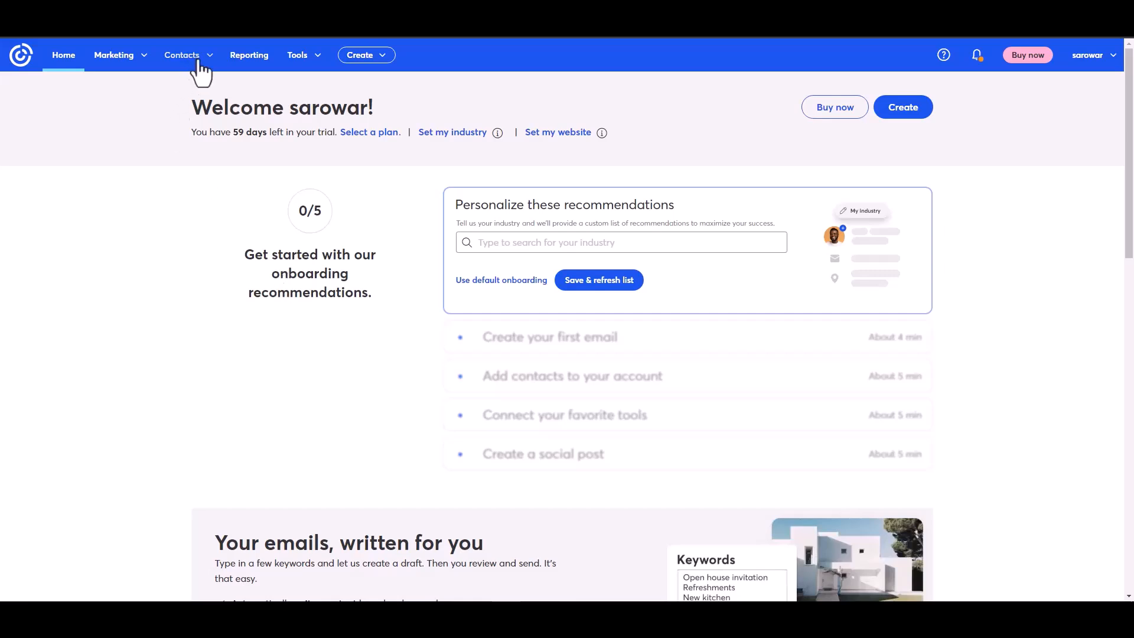
Go to Contacts > All contacts and open the Bit Integraions contact's details
{"action": "left_click", "coordinate": [181, 55]}
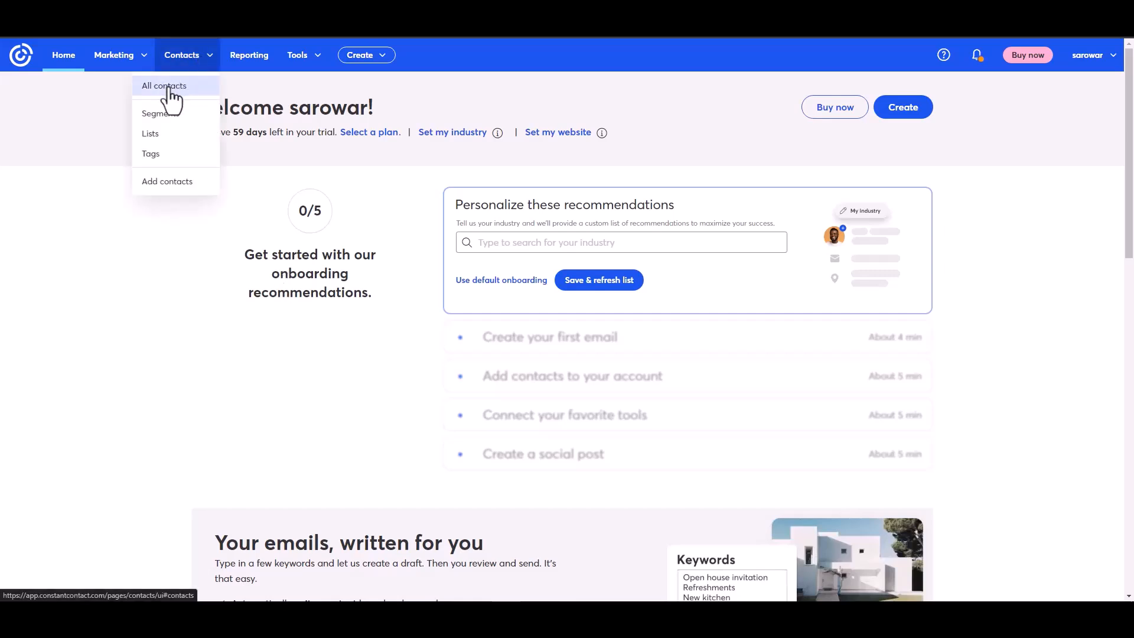
{"action": "left_click", "coordinate": [164, 85]}
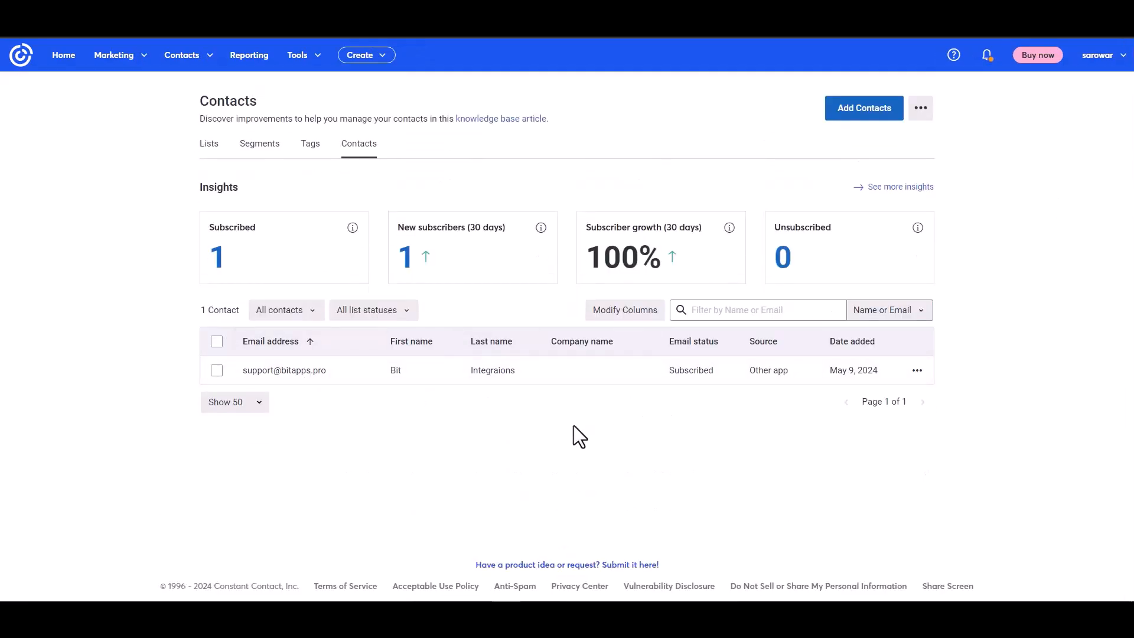
{"action": "left_click", "coordinate": [284, 370]}
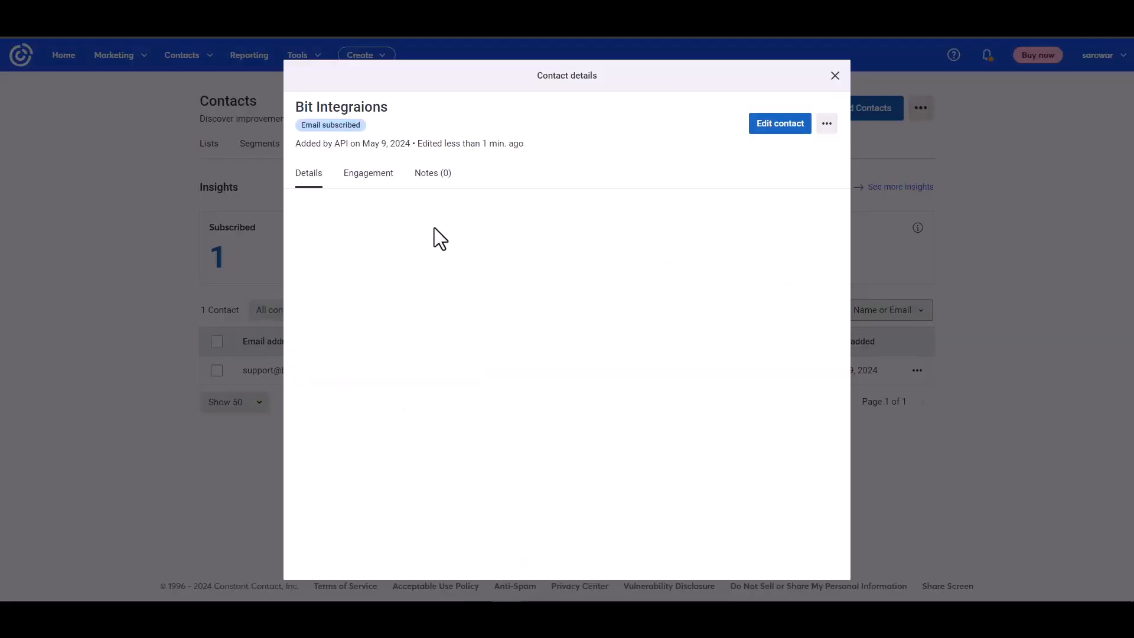
{"action": "left_click", "coordinate": [308, 173]}
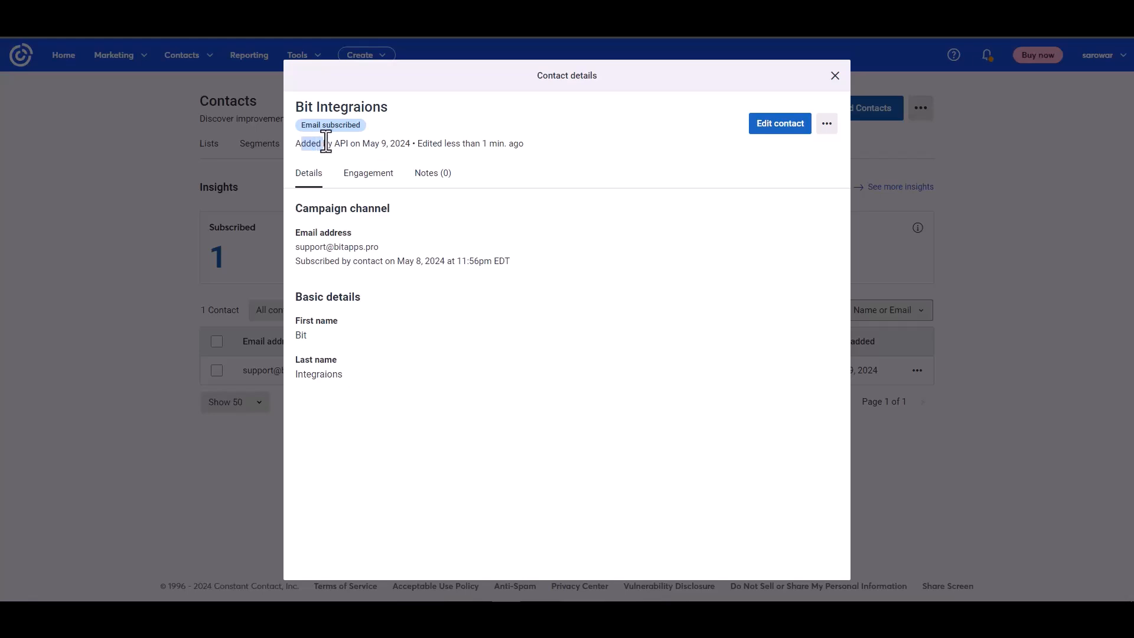